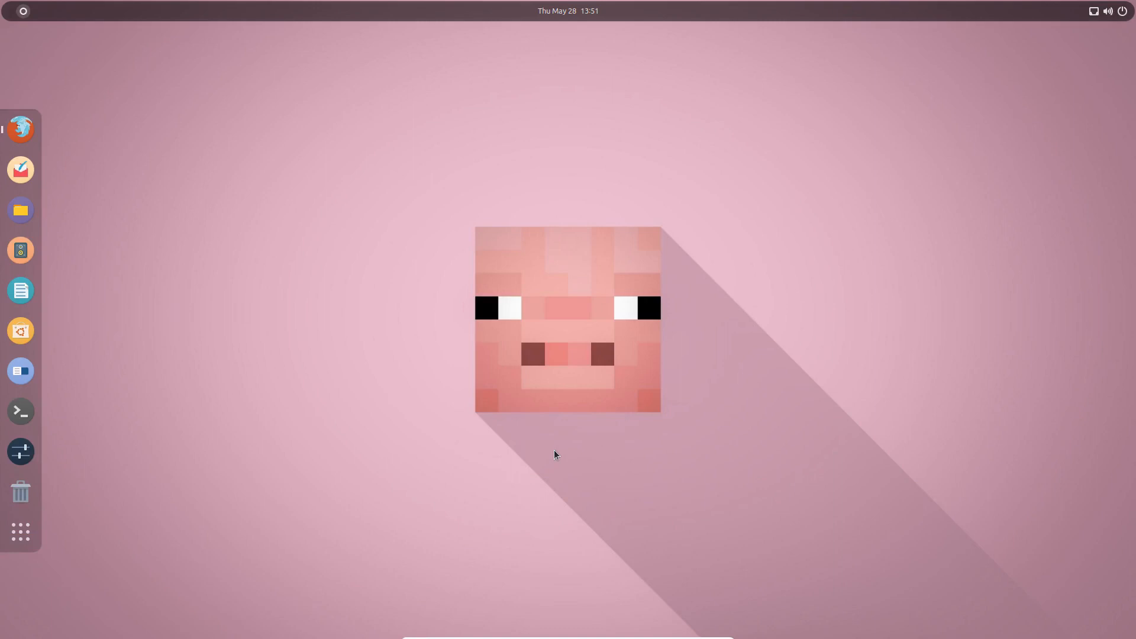
{"action": "mouse_move", "coordinate": [21, 128]}
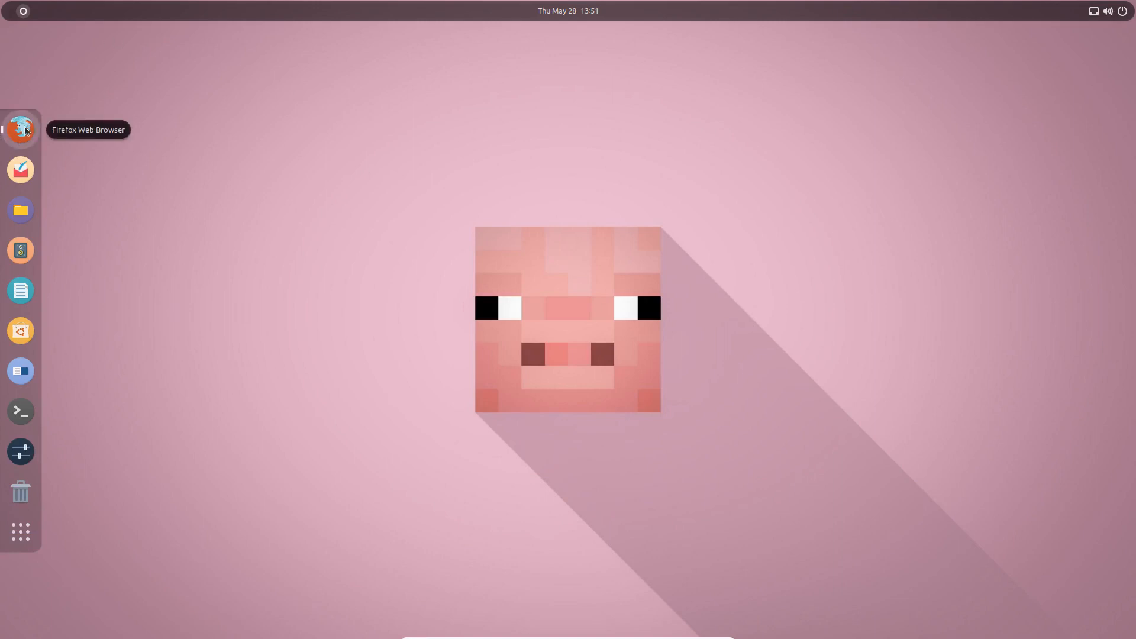
Step: Launch Firefox from the Ubuntu dock
{"action": "left_click", "coordinate": [20, 130]}
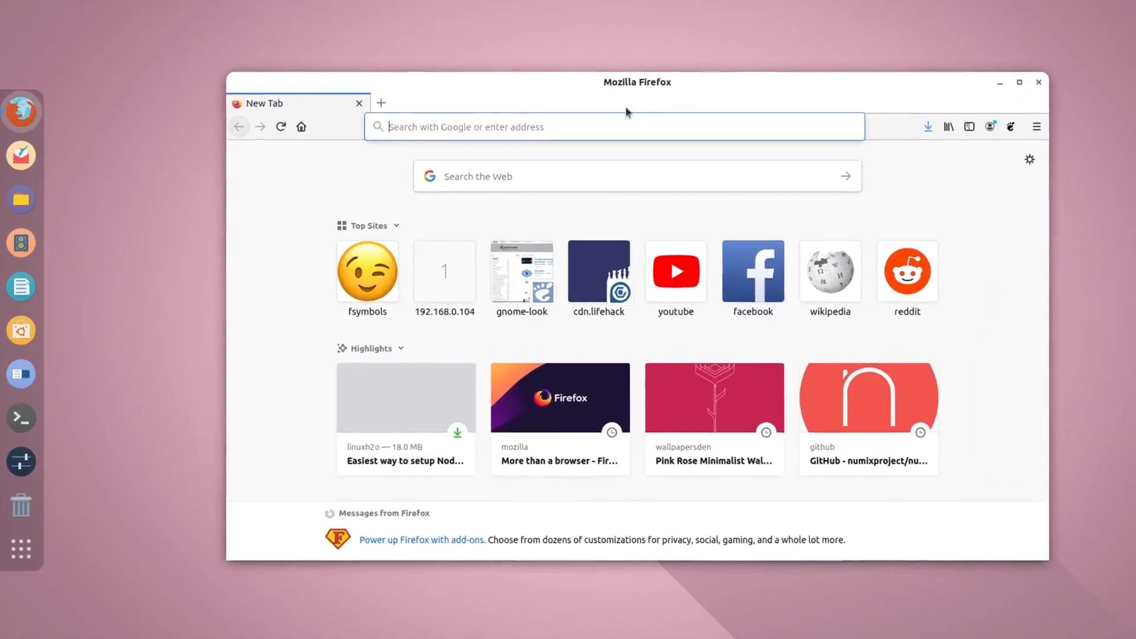
Step: Go to google.com and search for "google chrome"
{"action": "left_click", "coordinate": [612, 127]}
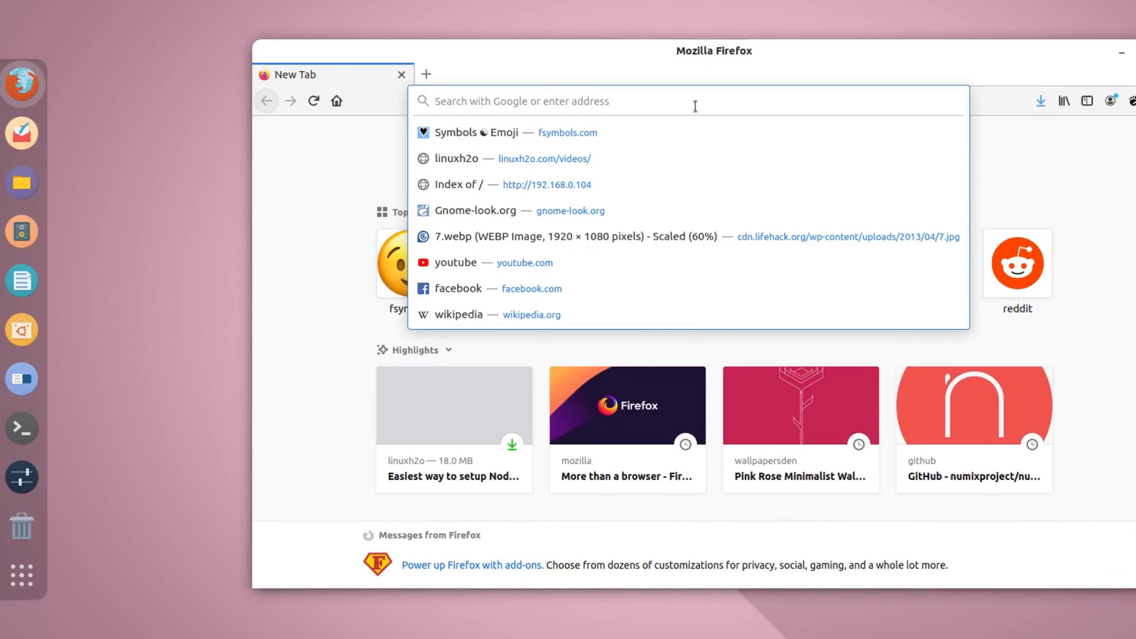
{"action": "type", "text": "google.com"}
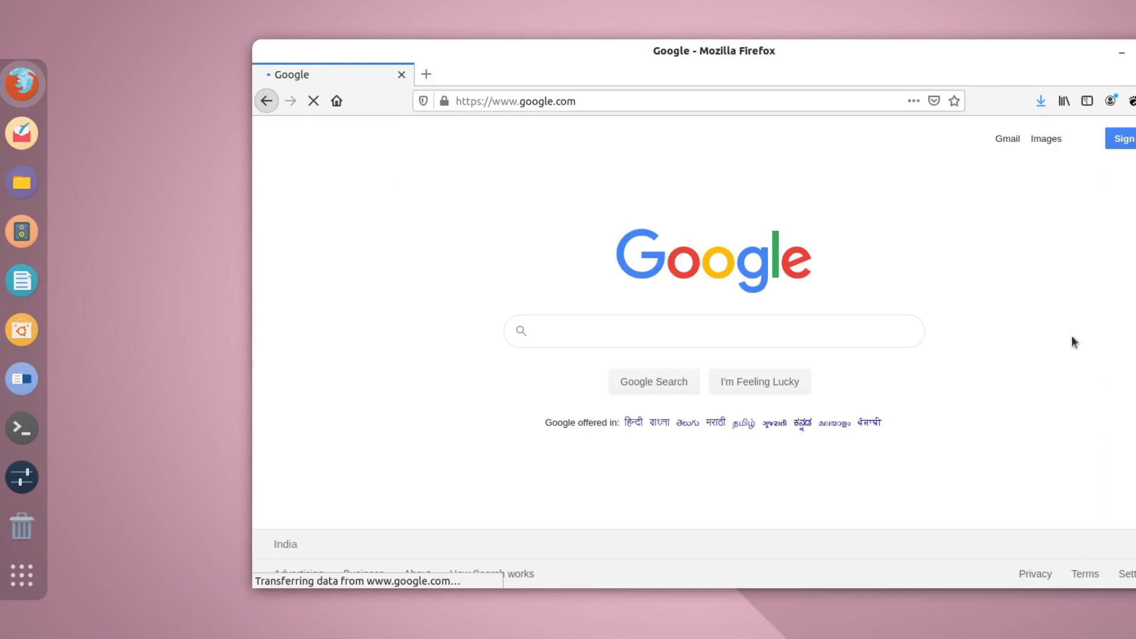
{"action": "type", "text": "googl"}
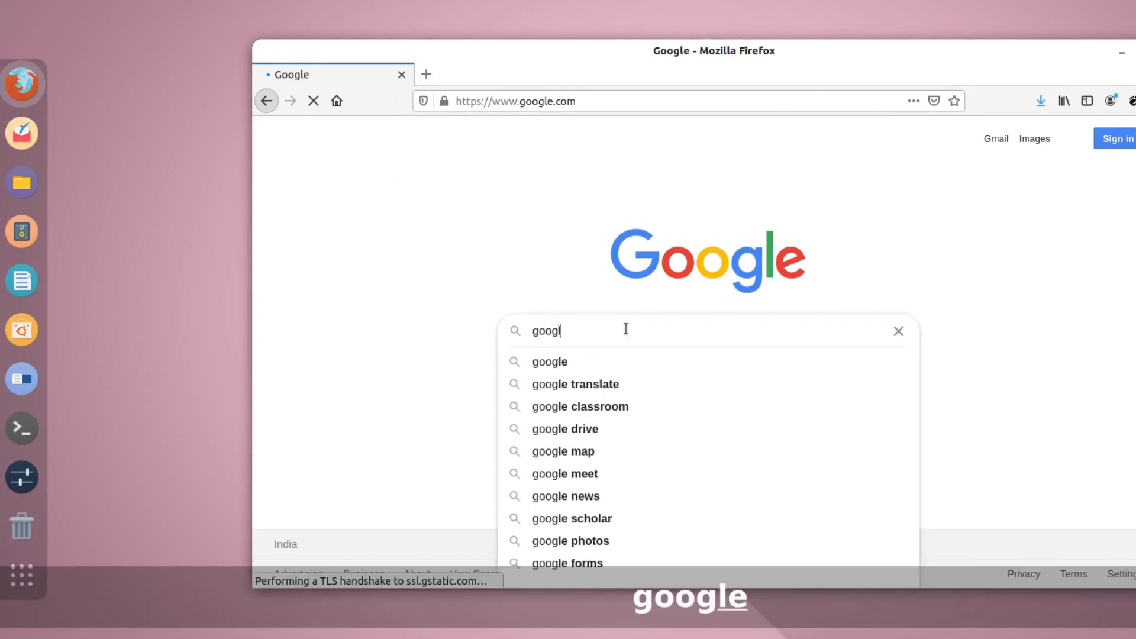
{"action": "type", "text": "google chrome"}
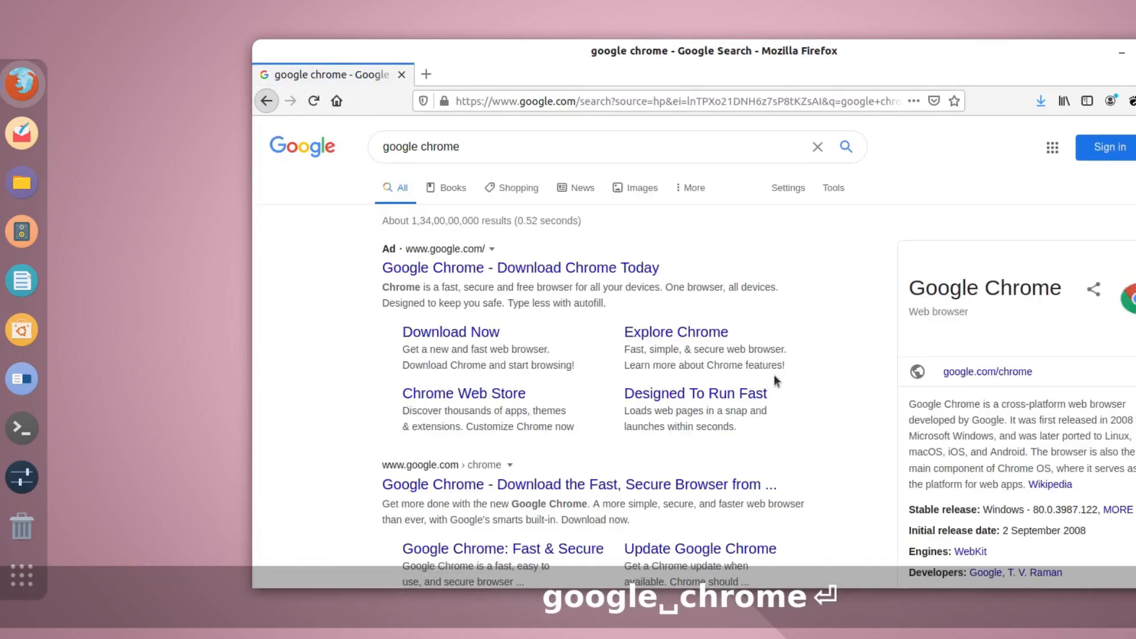
Step: Open the Chrome download page from the search results
{"action": "scroll", "scroll_direction": "down", "scroll_amount": 3}
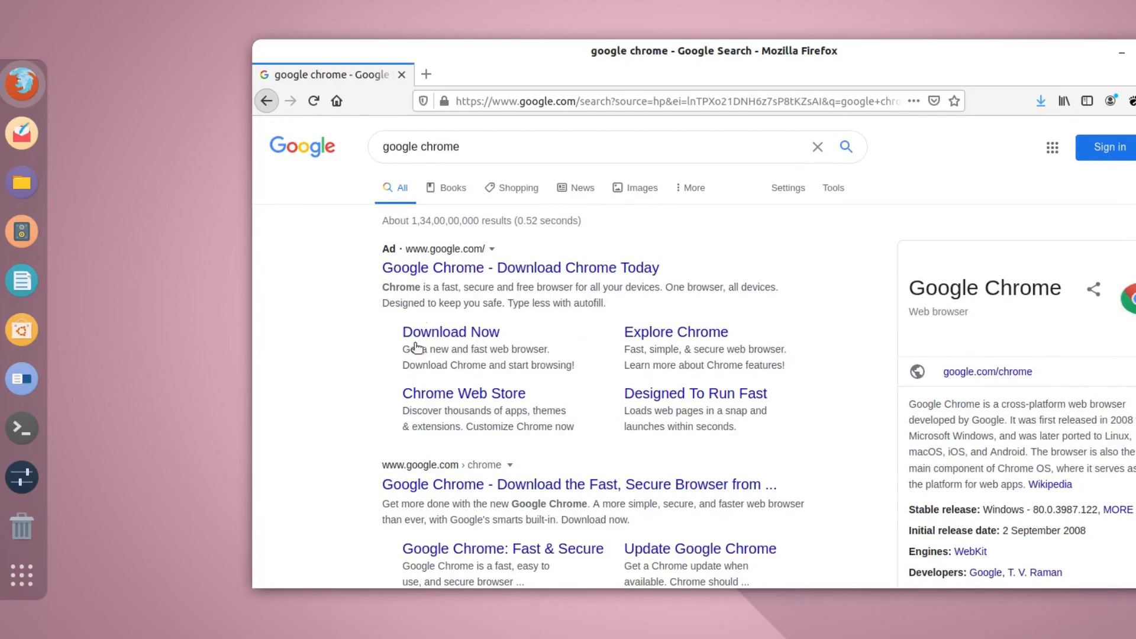
{"action": "left_click", "coordinate": [449, 331]}
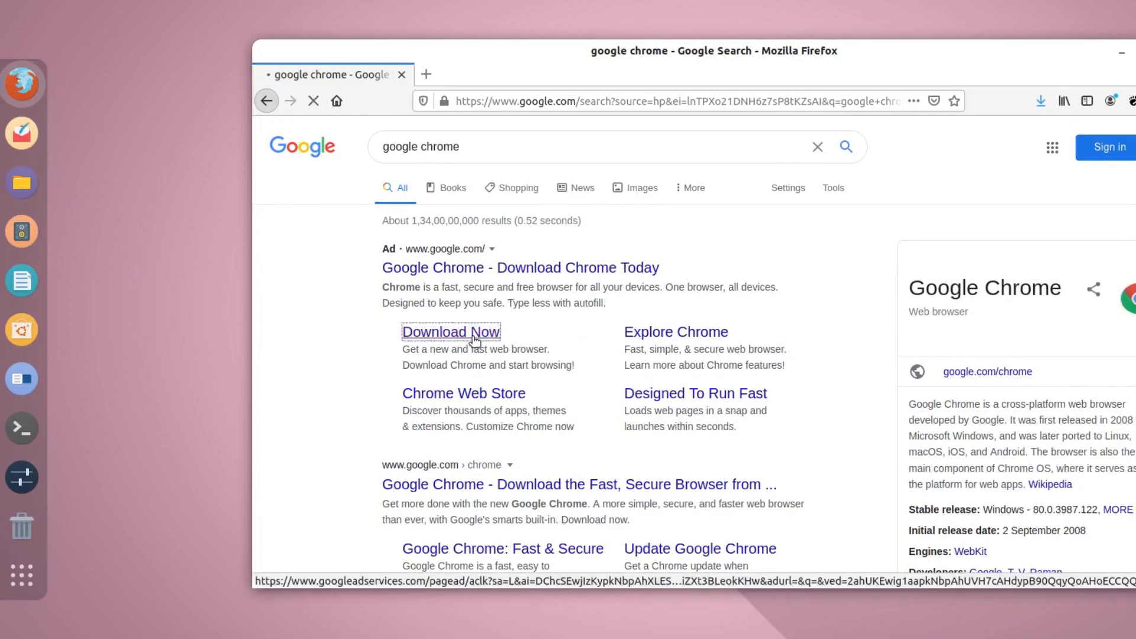
{"action": "left_click", "coordinate": [450, 331]}
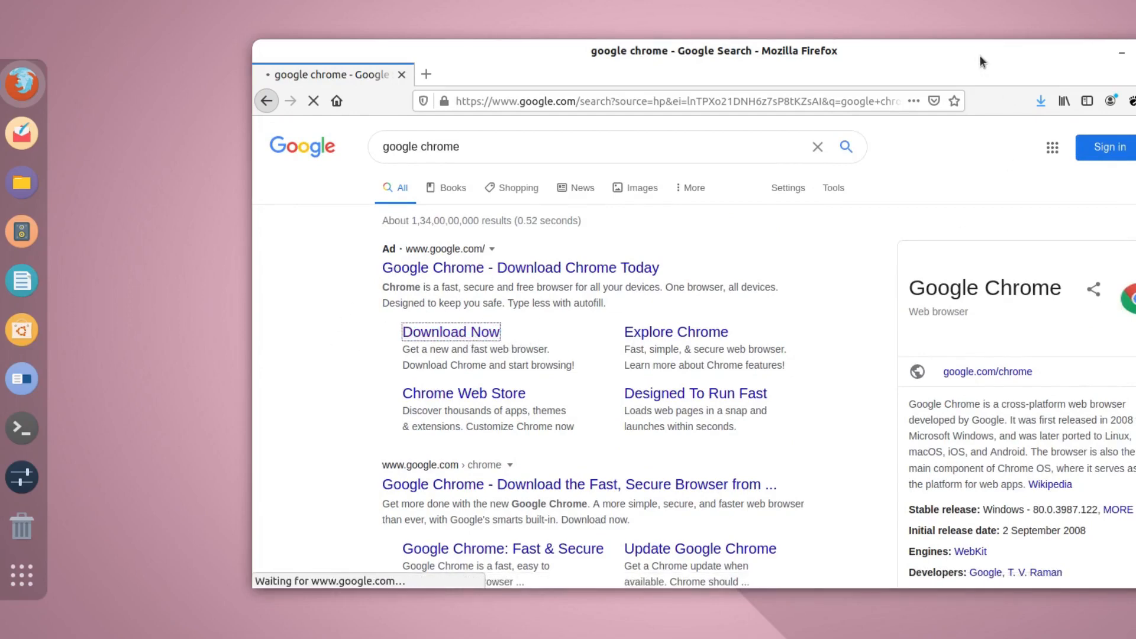
{"action": "left_click", "coordinate": [449, 331]}
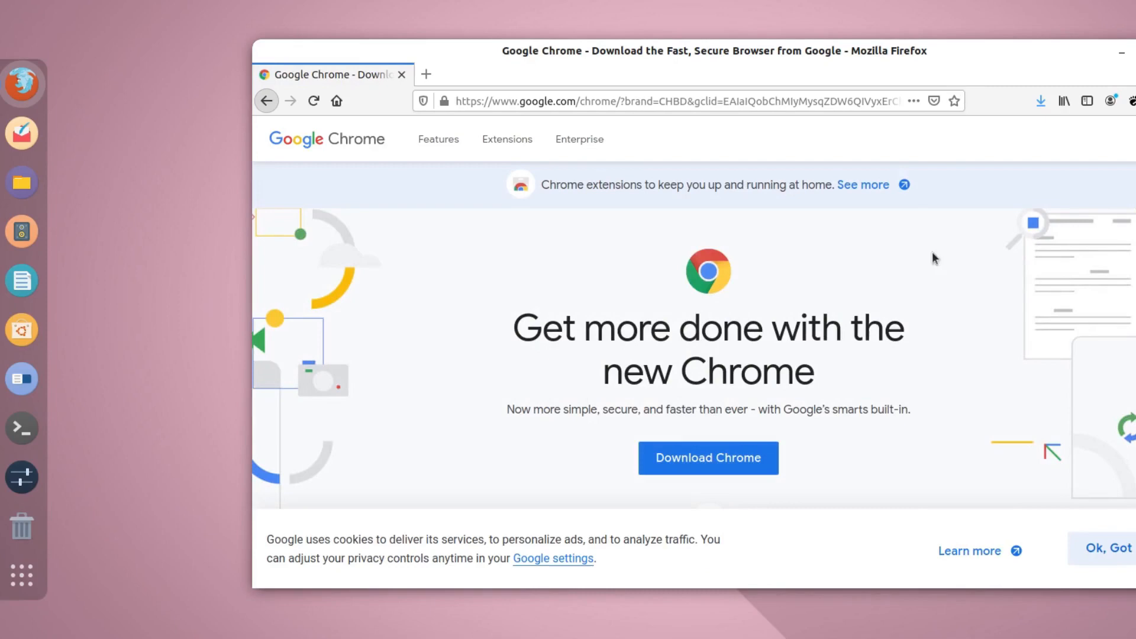
Step: Dismiss the cookie notice on the Chrome download page
{"action": "left_click", "coordinate": [1111, 548]}
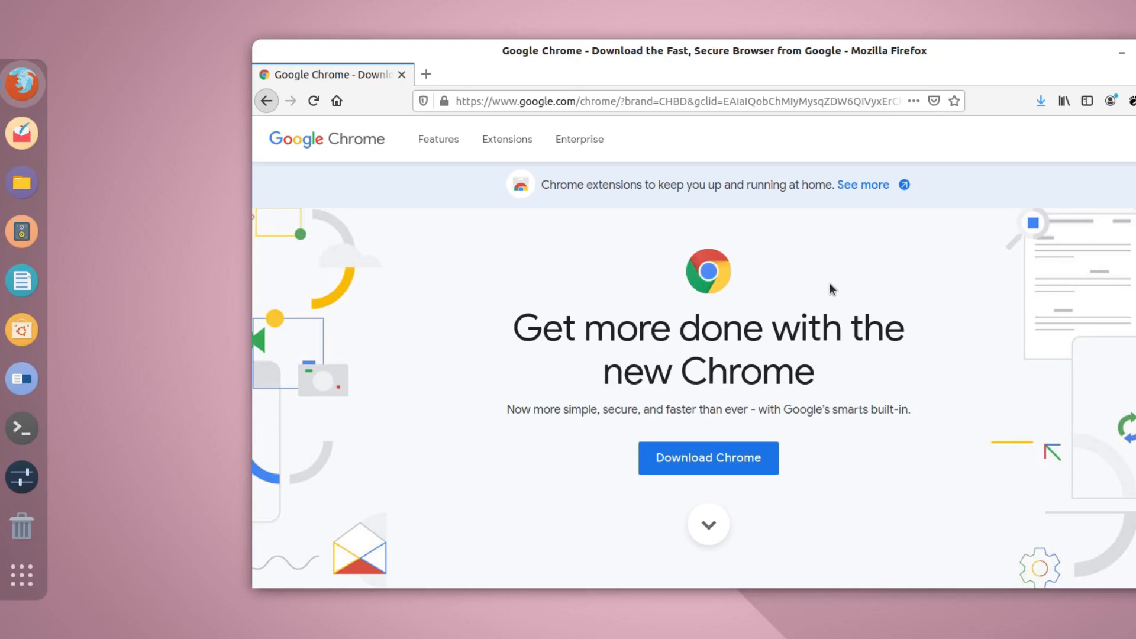
{"action": "mouse_move", "coordinate": [787, 359]}
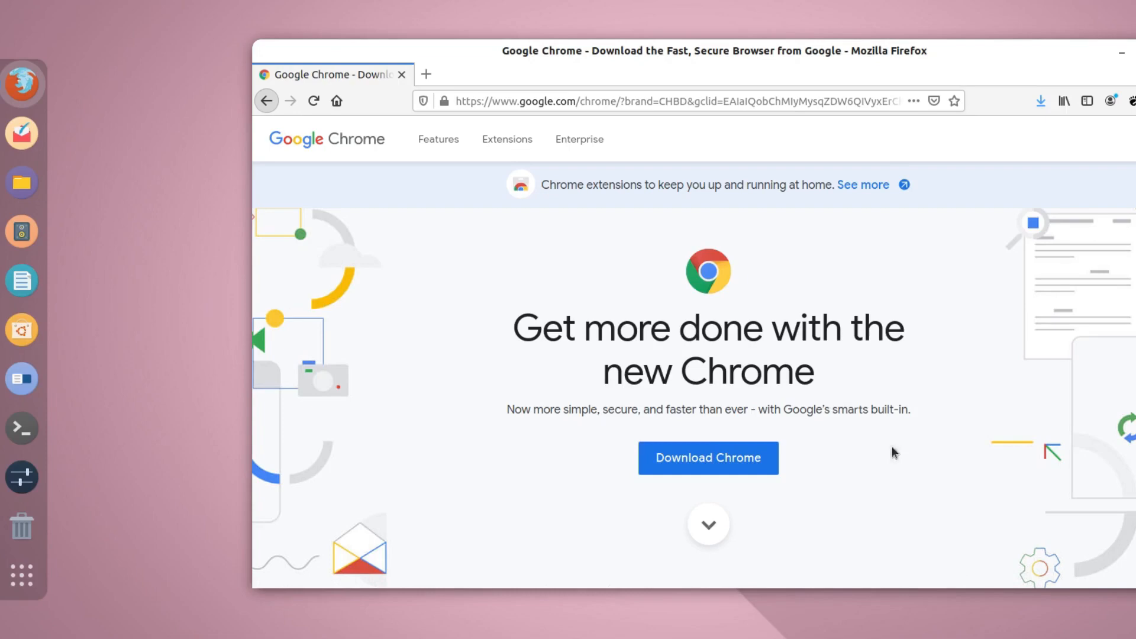
Step: Start Download Chrome, keeping the 64 bit .deb for Debian/Ubuntu selected
{"action": "left_click", "coordinate": [707, 458]}
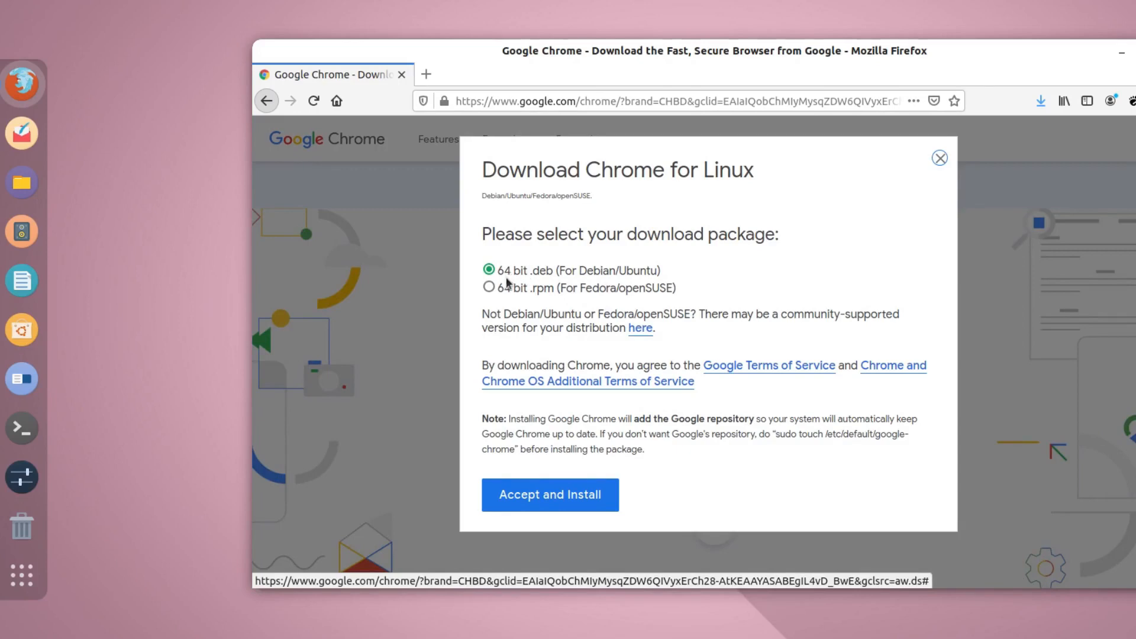
{"action": "mouse_move", "coordinate": [534, 291]}
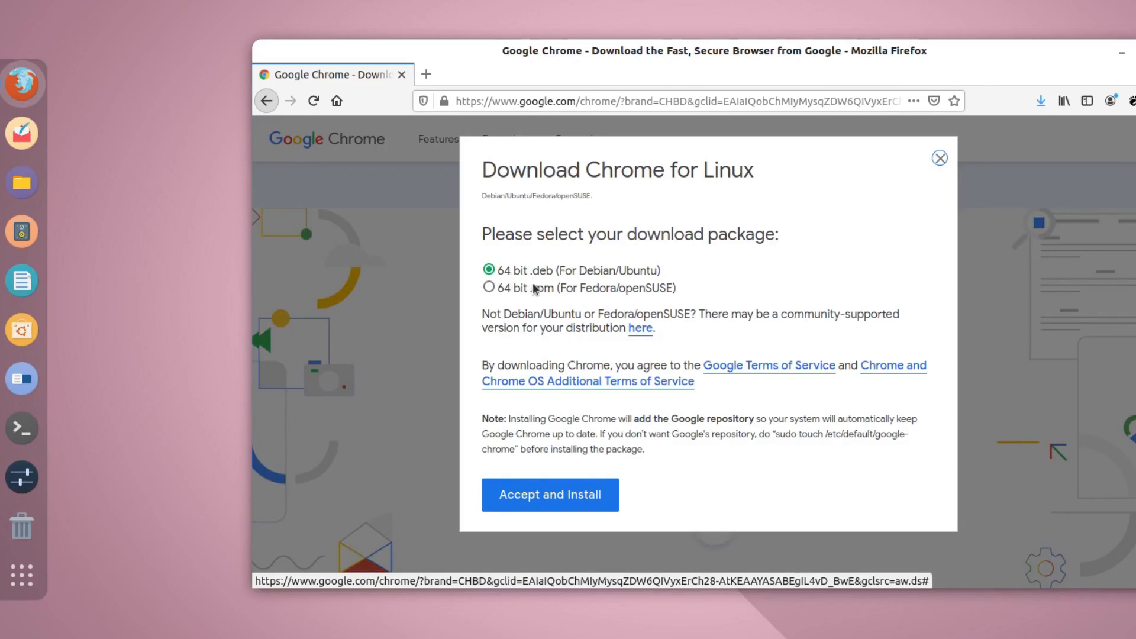
{"action": "mouse_move", "coordinate": [557, 302]}
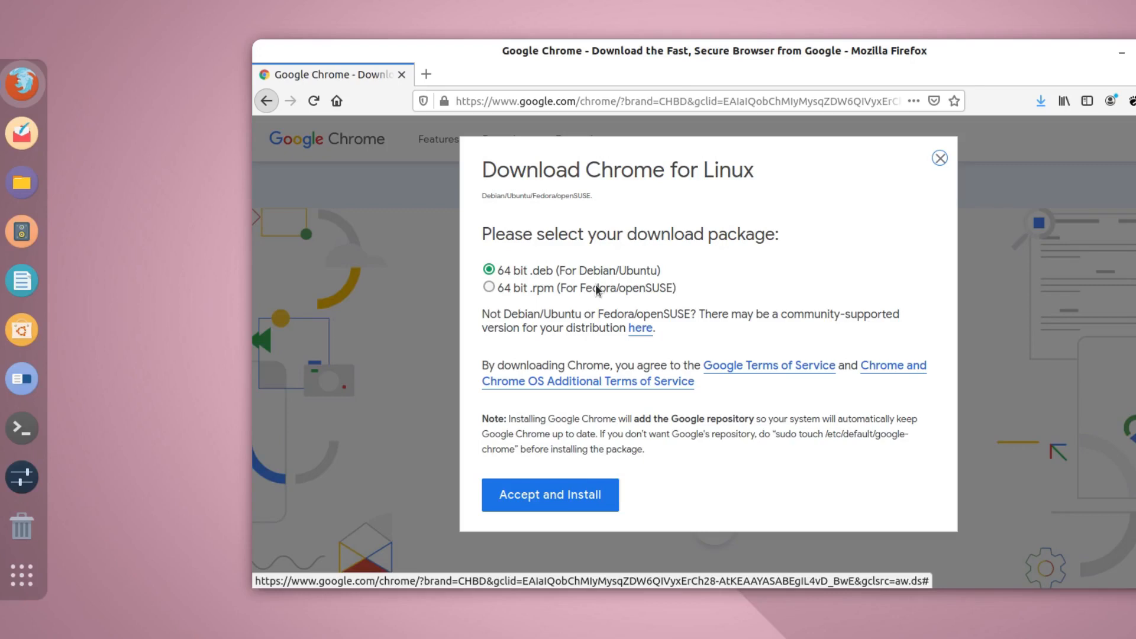
{"action": "mouse_move", "coordinate": [546, 276]}
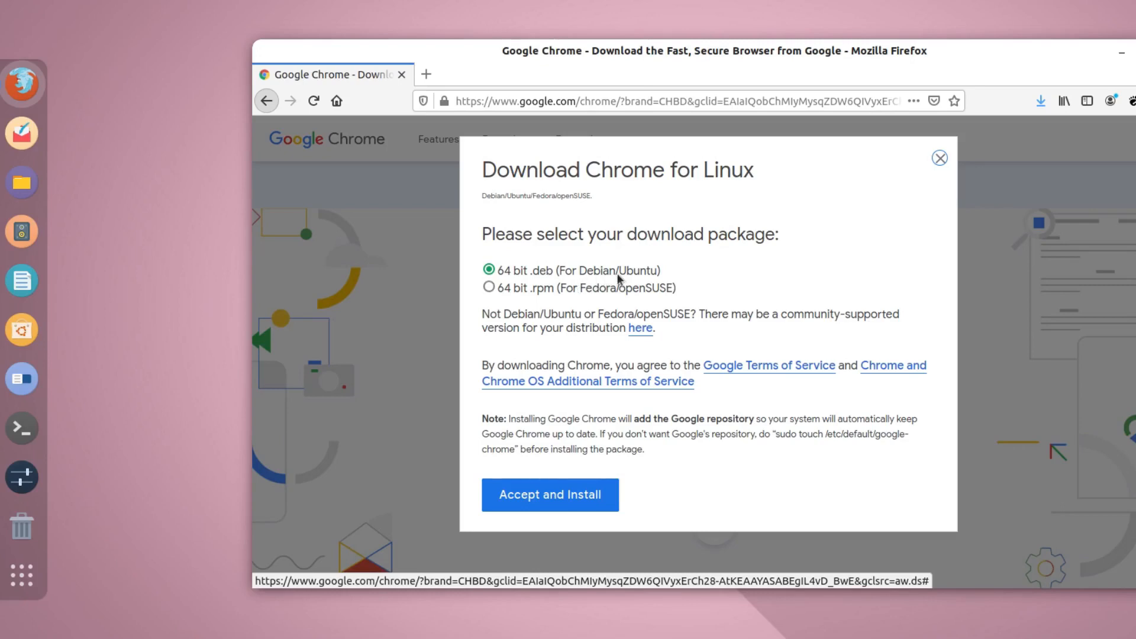
{"action": "mouse_move", "coordinate": [686, 263]}
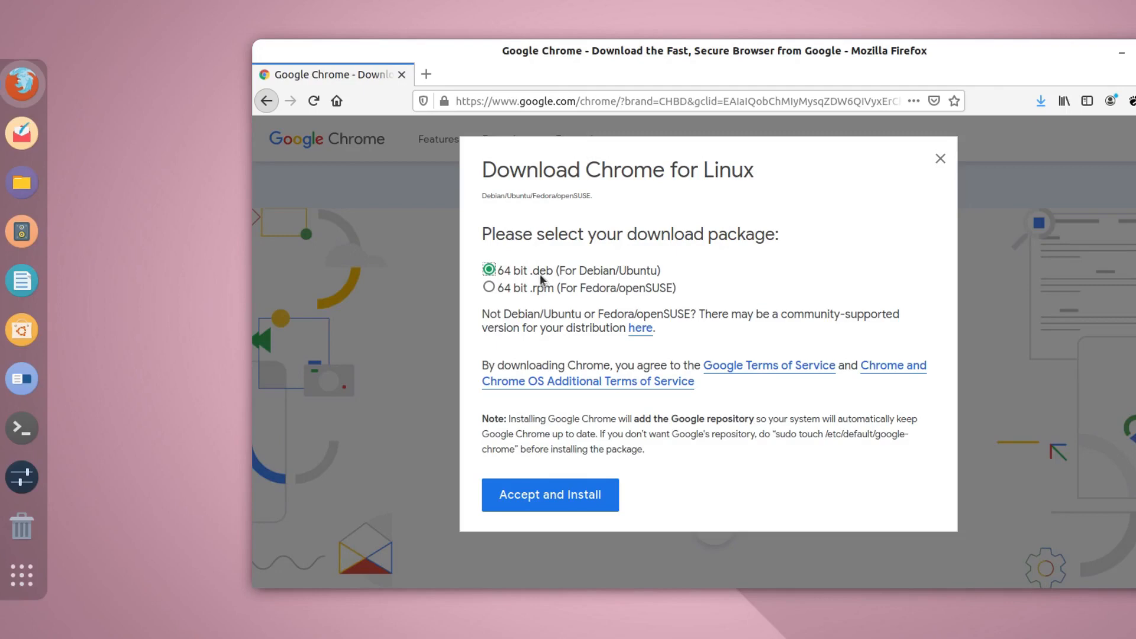
{"action": "mouse_move", "coordinate": [526, 438]}
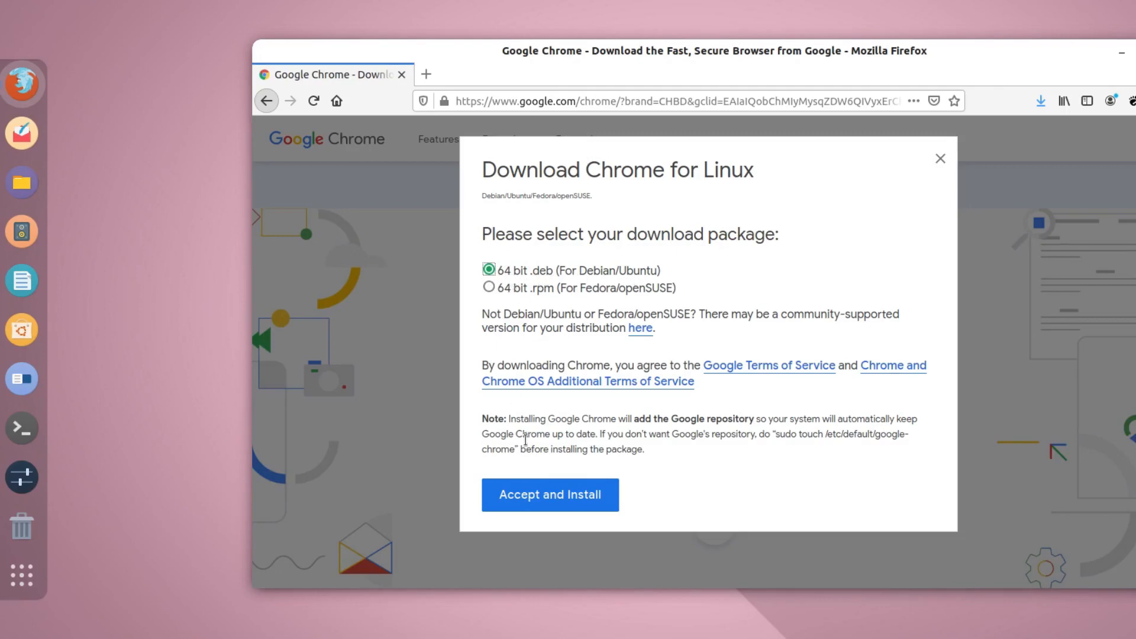
{"action": "mouse_move", "coordinate": [550, 494]}
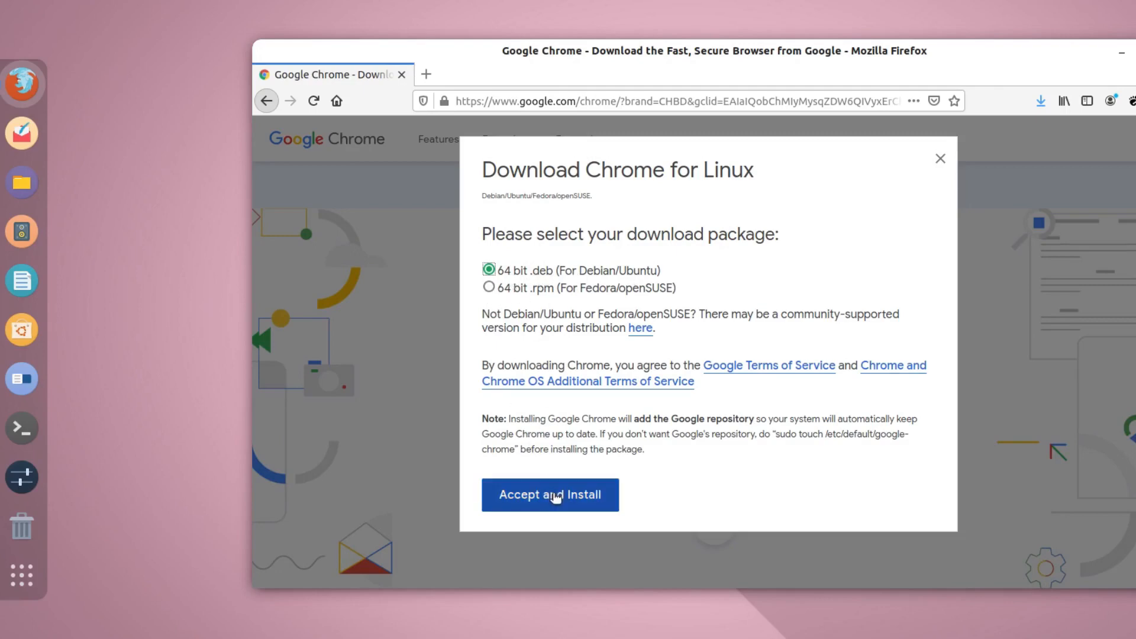
Step: Accept Chrome's terms, save google-chrome-stable_current_amd64.deb and watch its download progress
{"action": "left_click", "coordinate": [549, 494]}
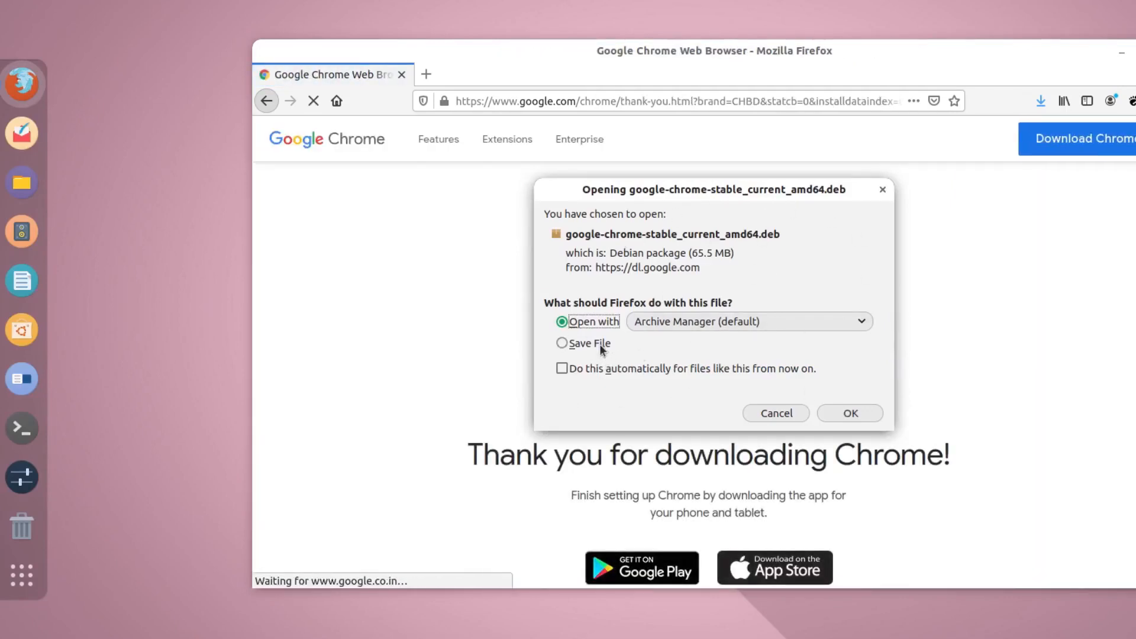
{"action": "left_click", "coordinate": [849, 413]}
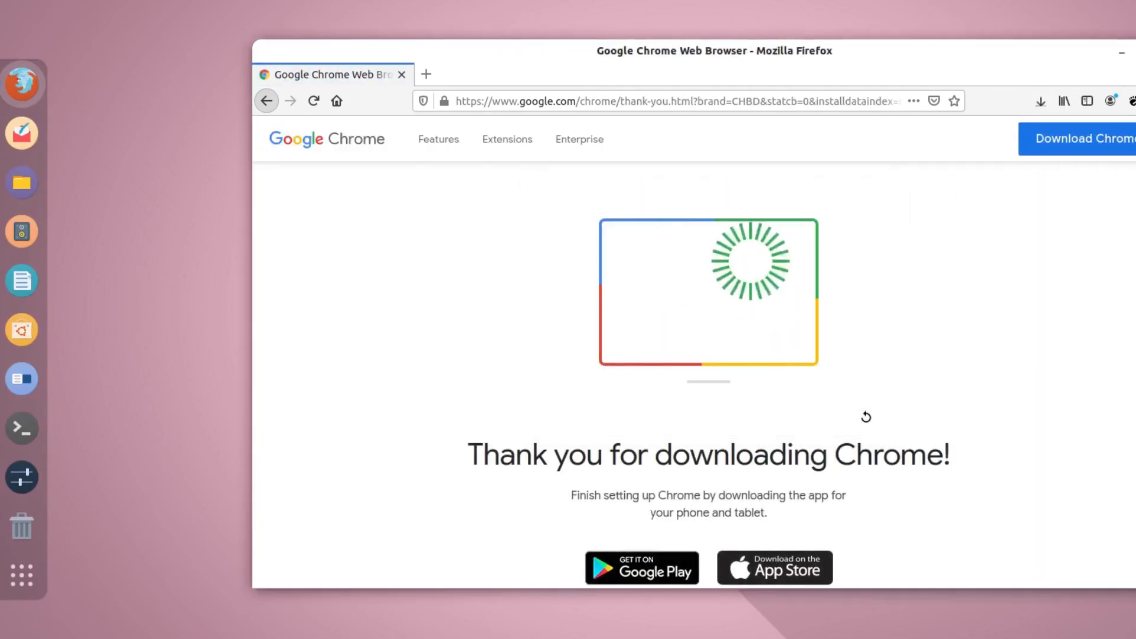
{"action": "left_click", "coordinate": [1040, 100]}
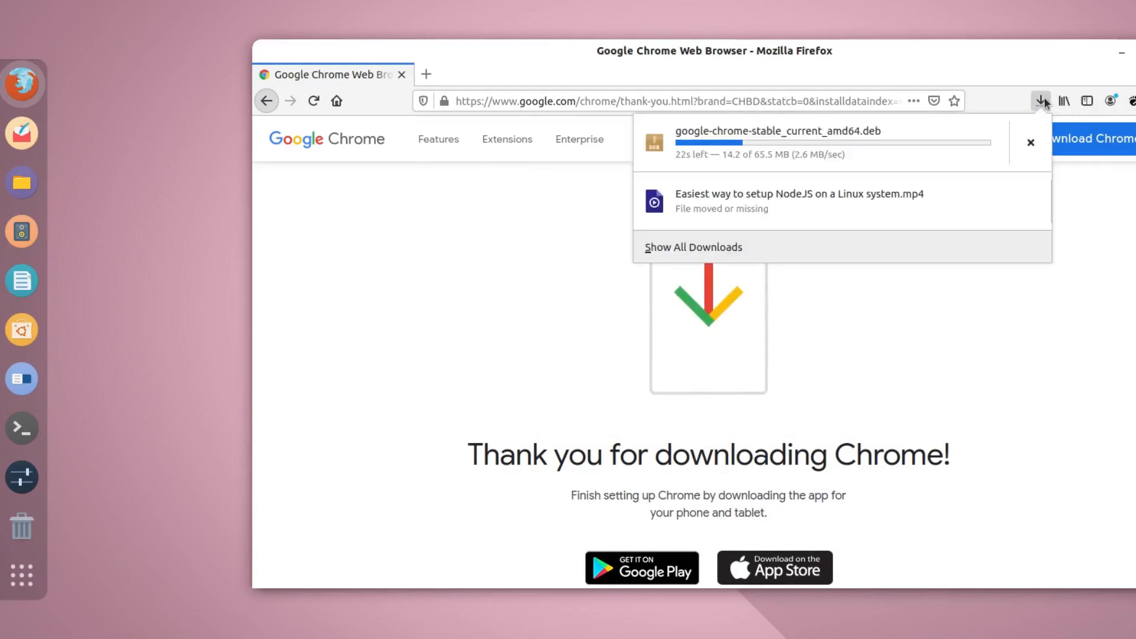
{"action": "mouse_move", "coordinate": [937, 210]}
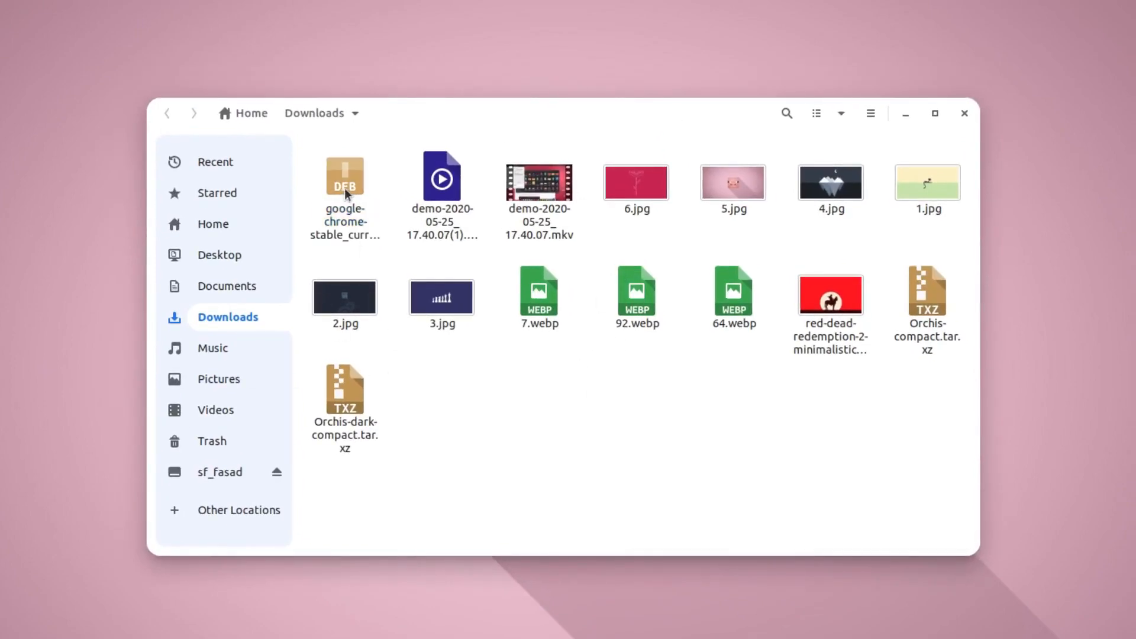
Step: Open the downloaded Chrome .deb with Software Install from the Downloads folder
{"action": "left_click", "coordinate": [344, 176]}
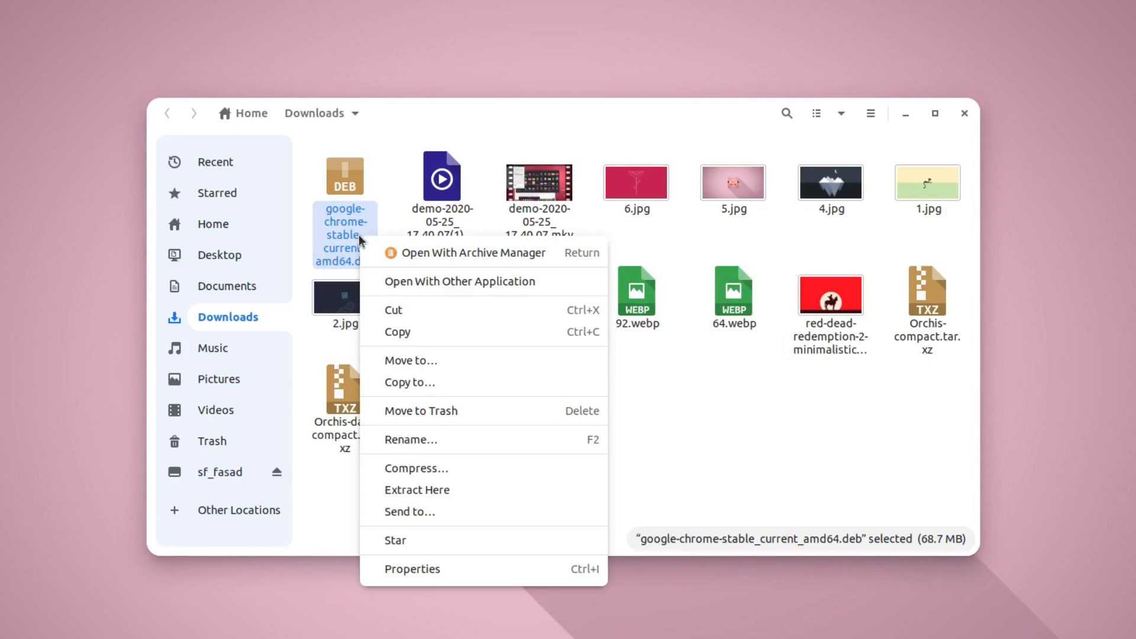
{"action": "left_click", "coordinate": [458, 281]}
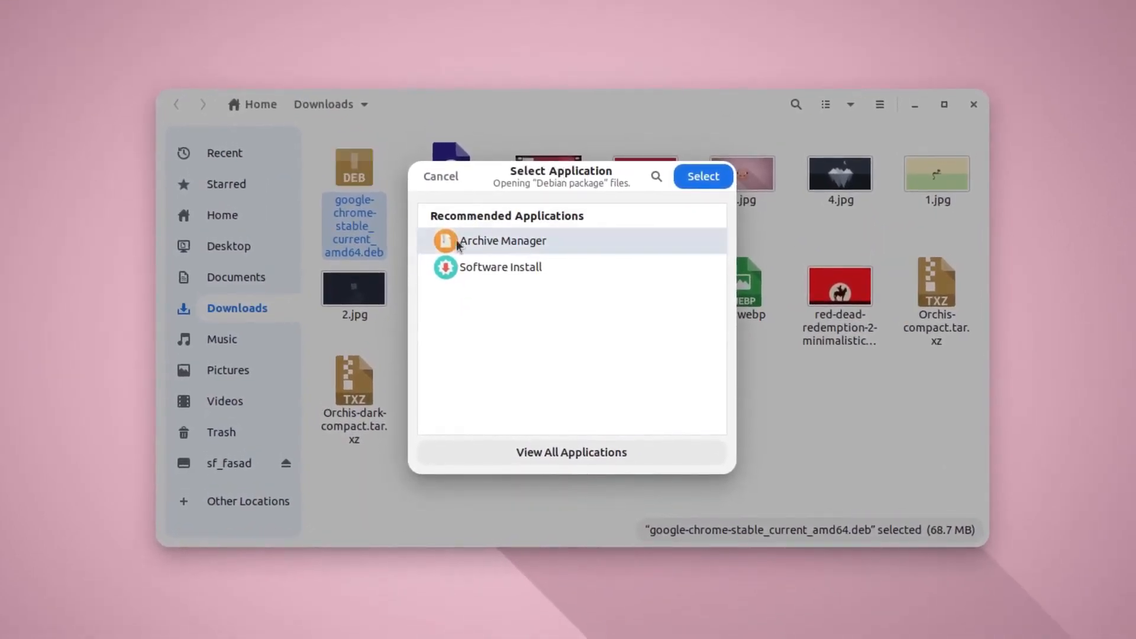
{"action": "mouse_move", "coordinate": [498, 270]}
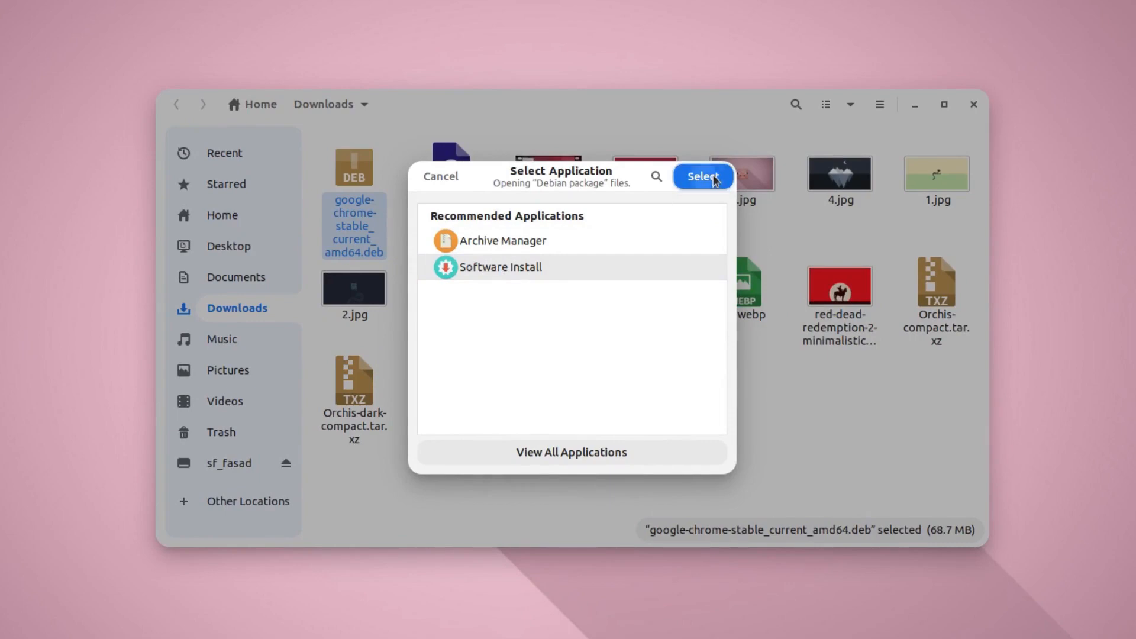
{"action": "left_click", "coordinate": [700, 177]}
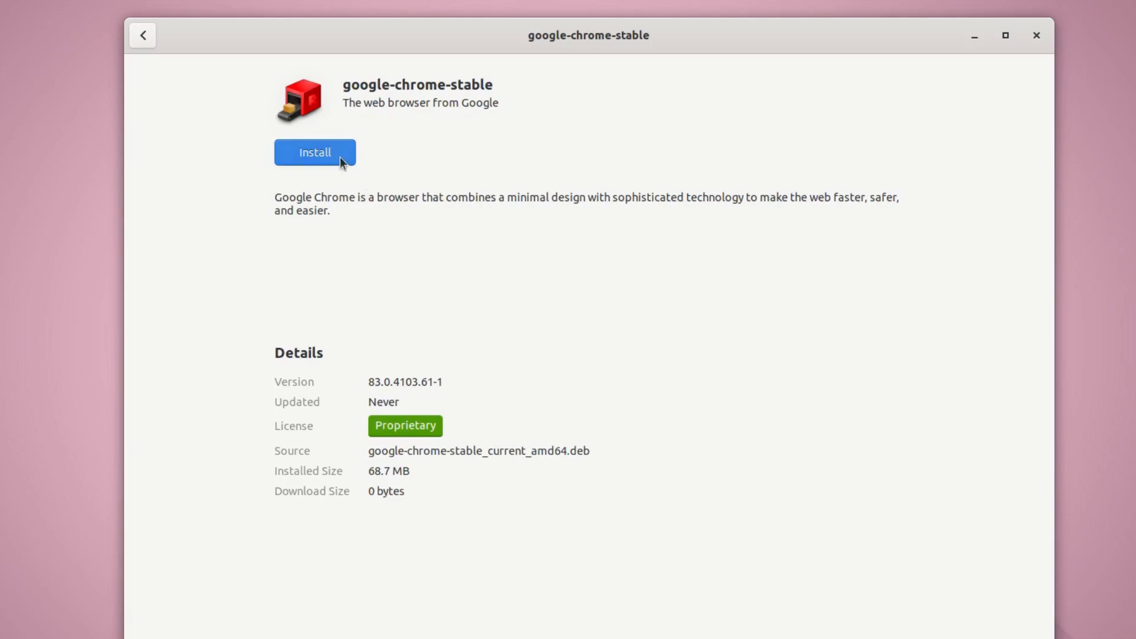
Step: Install google-chrome-stable after authenticating, then close the installer window
{"action": "left_click", "coordinate": [315, 153]}
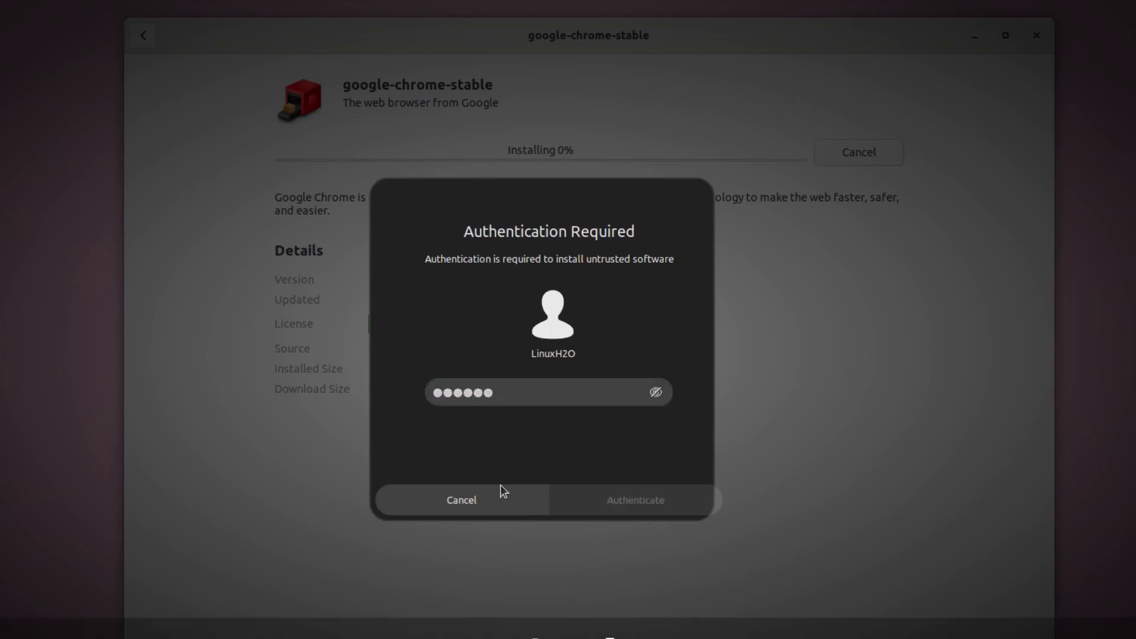
{"action": "left_click", "coordinate": [633, 499]}
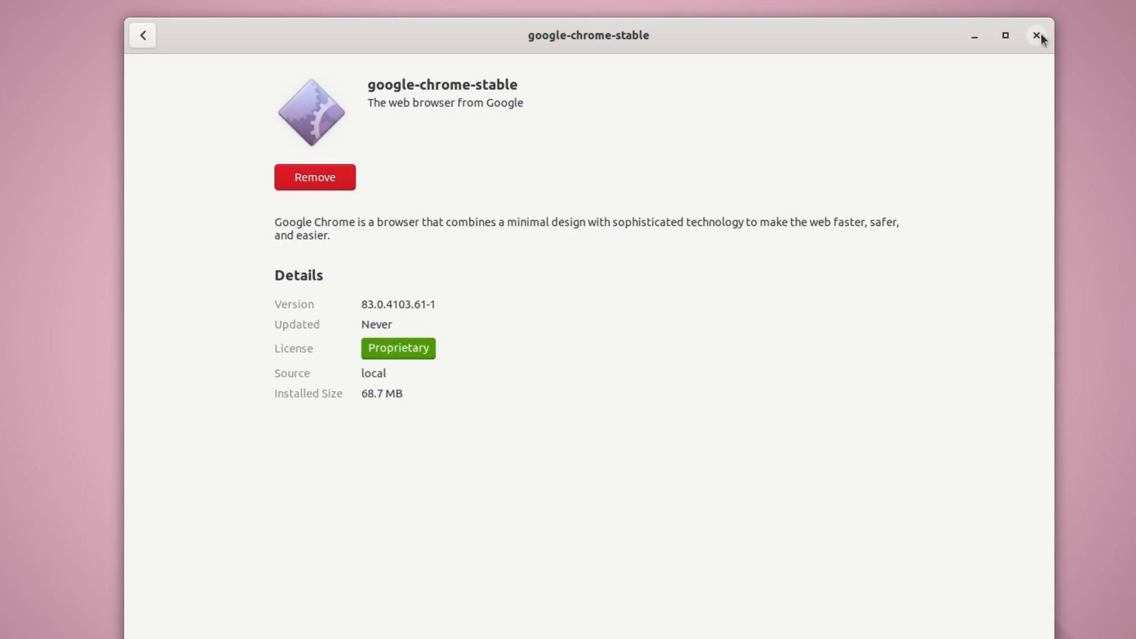
{"action": "left_click", "coordinate": [1038, 36]}
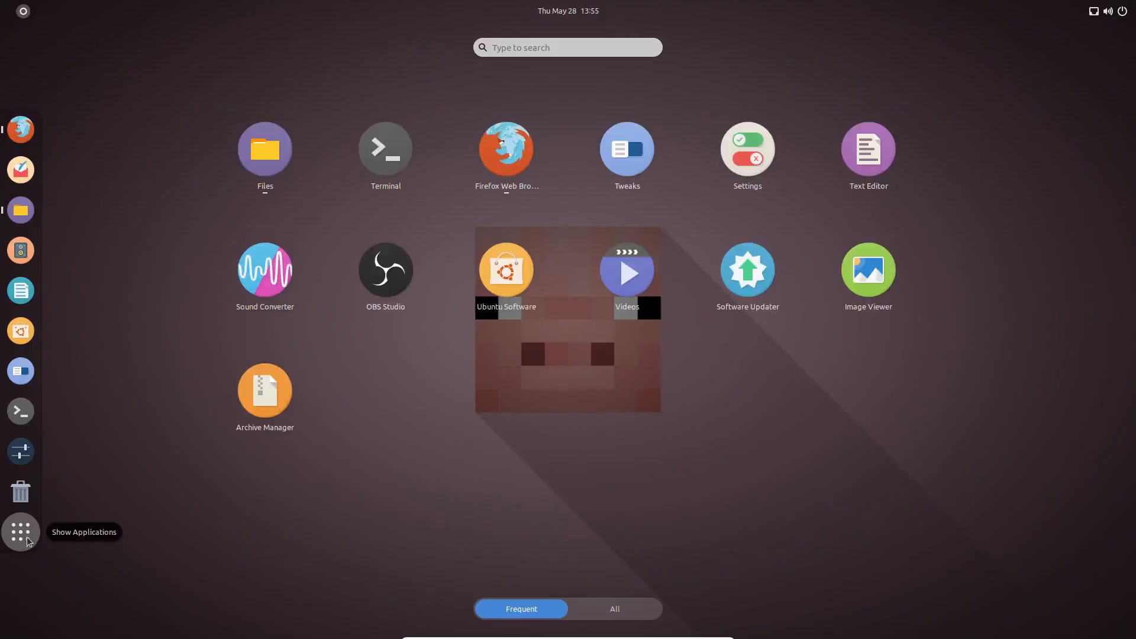
{"action": "mouse_move", "coordinate": [524, 392]}
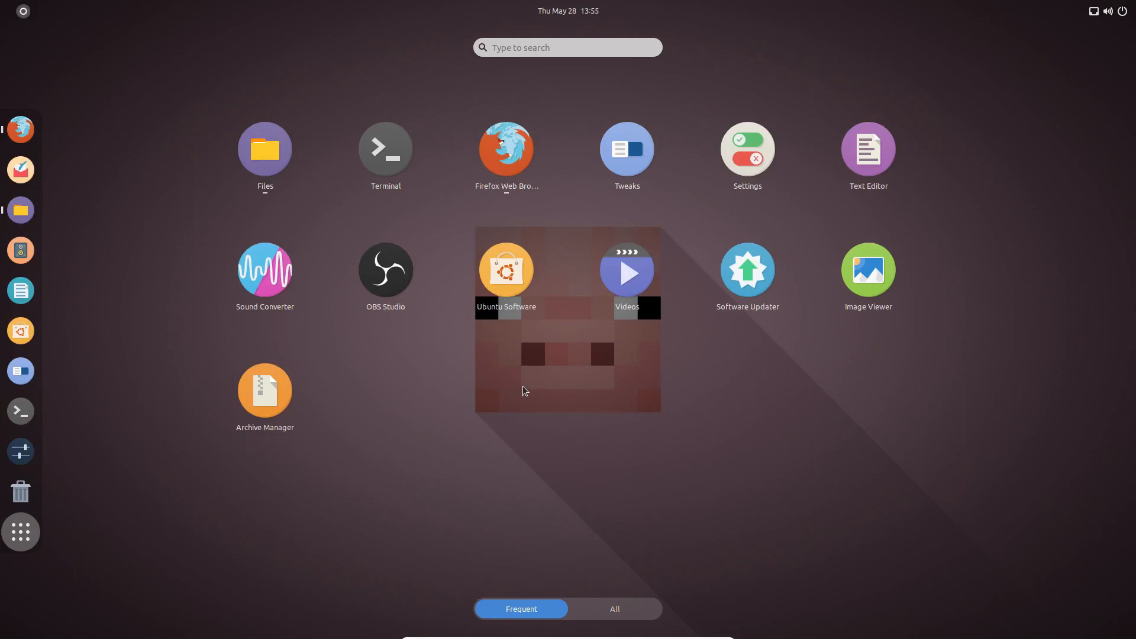
Step: Launch Google Chrome from Show Applications and accept its first-run options
{"action": "type", "text": "ch"}
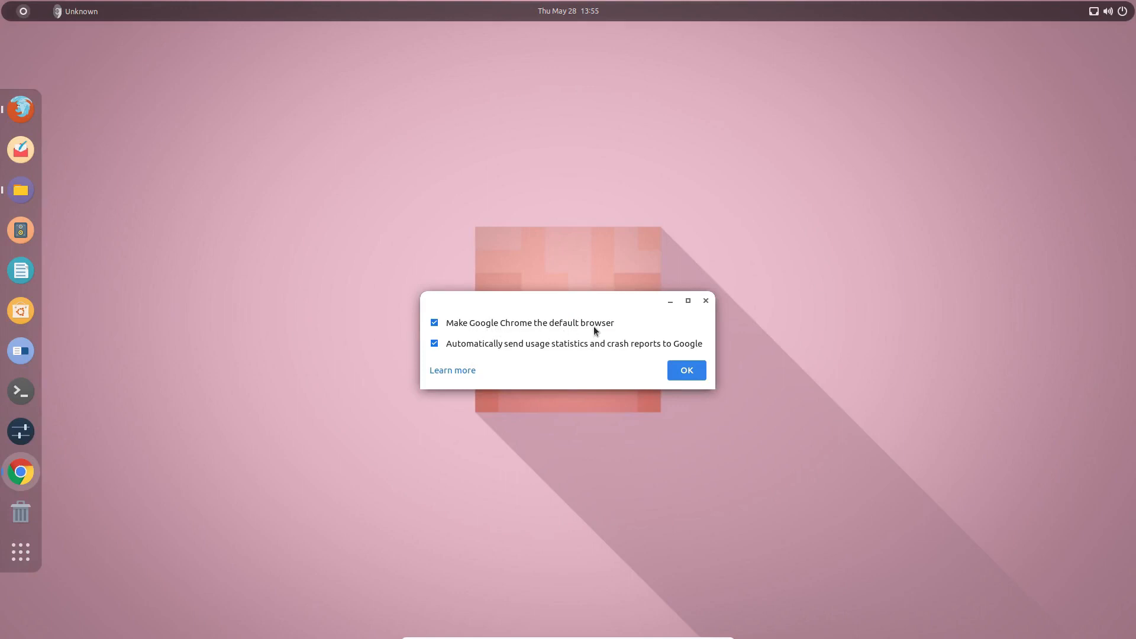
{"action": "mouse_move", "coordinate": [571, 353]}
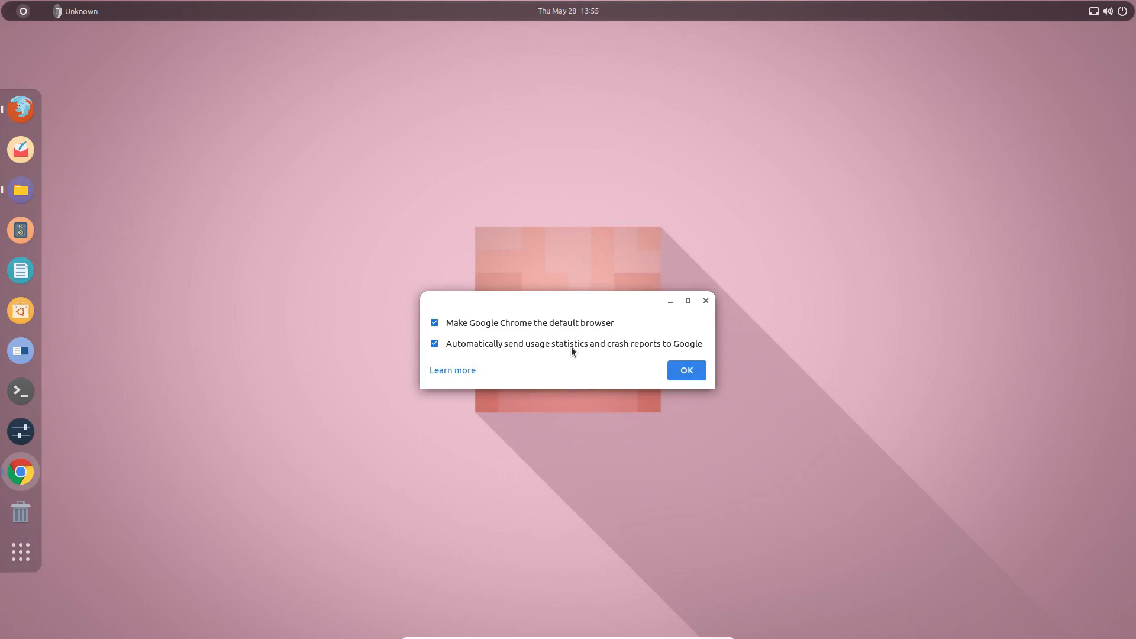
{"action": "mouse_move", "coordinate": [610, 360]}
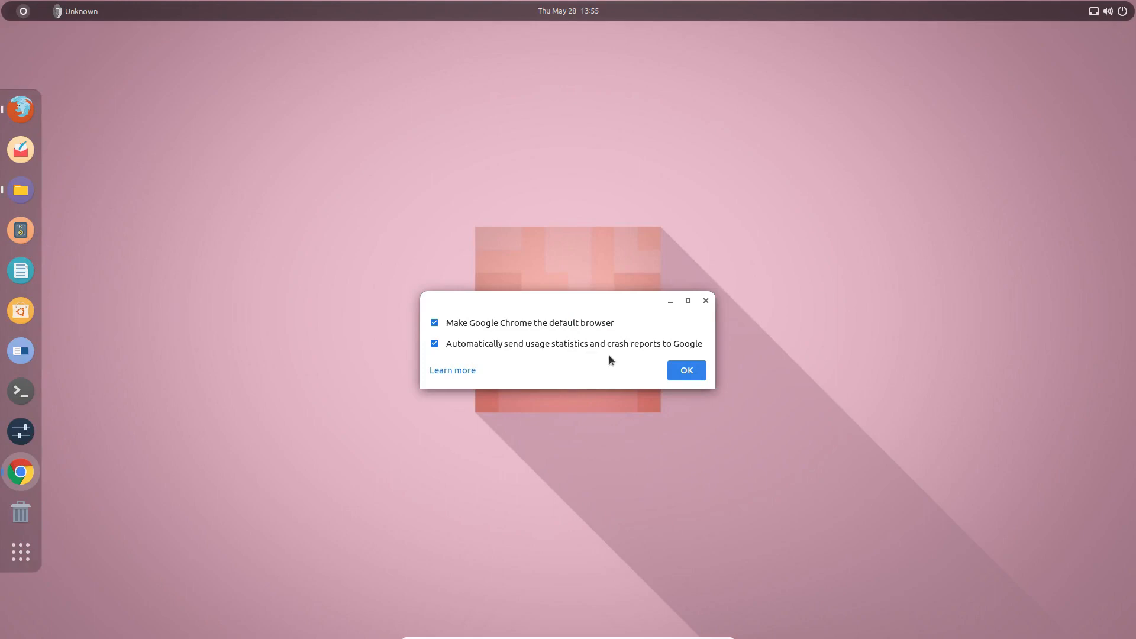
{"action": "left_click", "coordinate": [685, 371]}
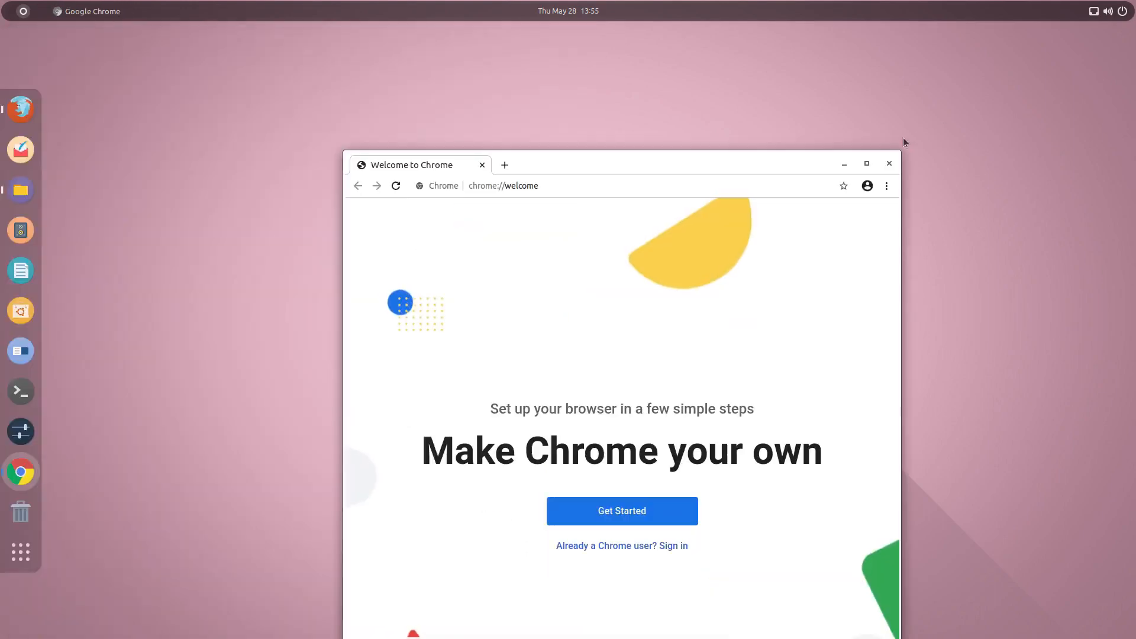
{"action": "left_click_drag", "start_coordinate": [652, 163], "coordinate": [888, 317]}
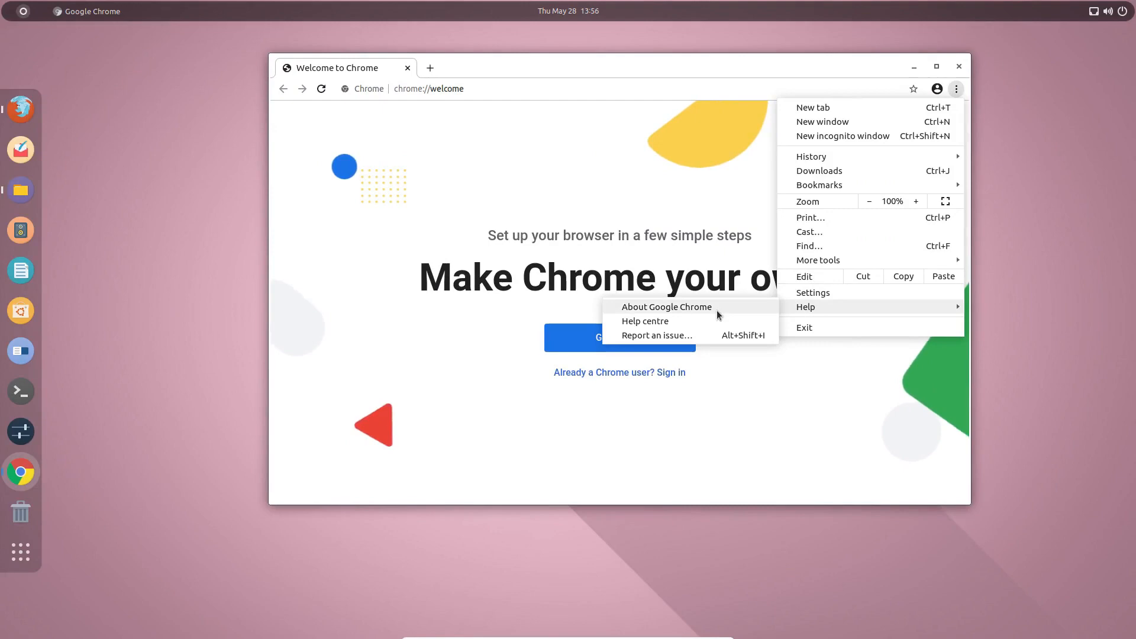
Step: Confirm version 83.0.4103.61 on About Chrome, then minimize the window
{"action": "left_click", "coordinate": [665, 307]}
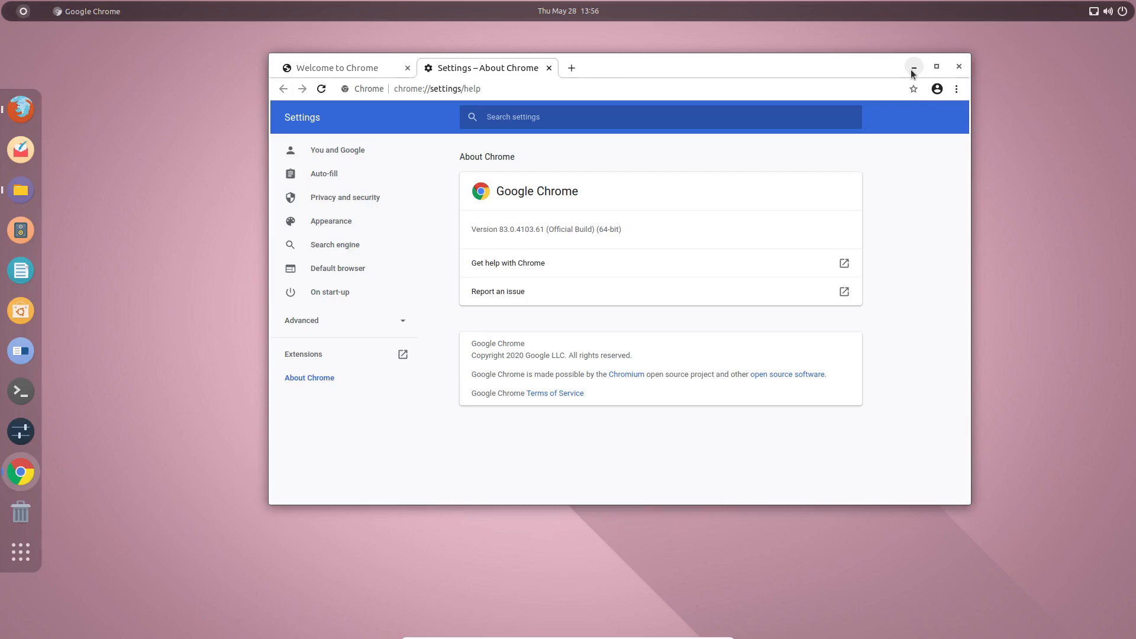
{"action": "left_click", "coordinate": [913, 66]}
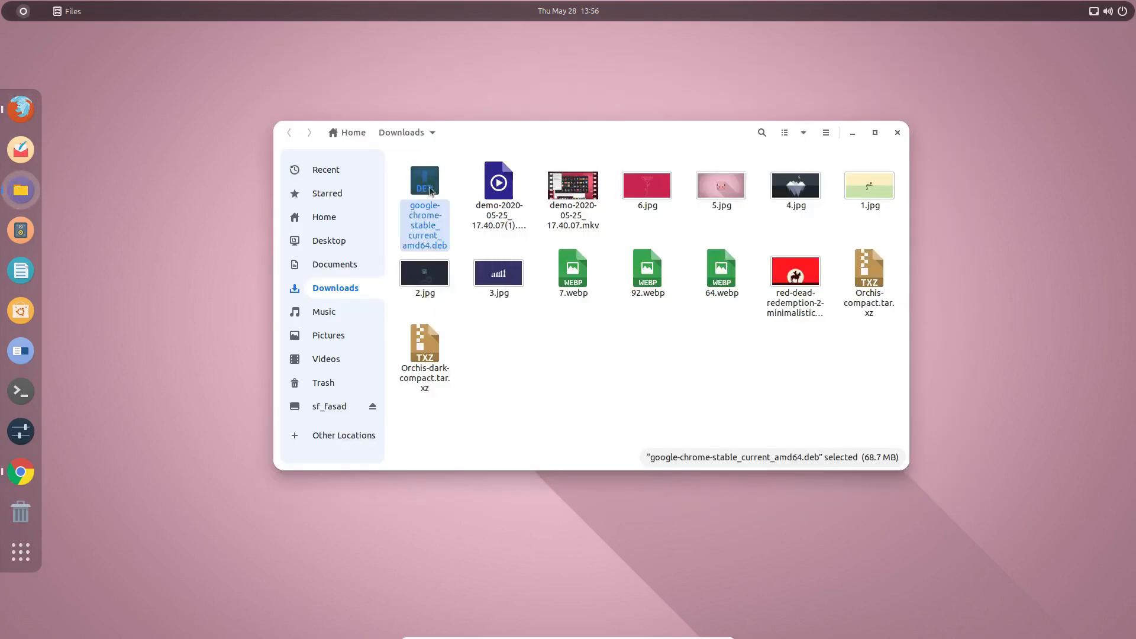
Step: Open a terminal in the Downloads folder holding the Chrome package
{"action": "left_click", "coordinate": [614, 354]}
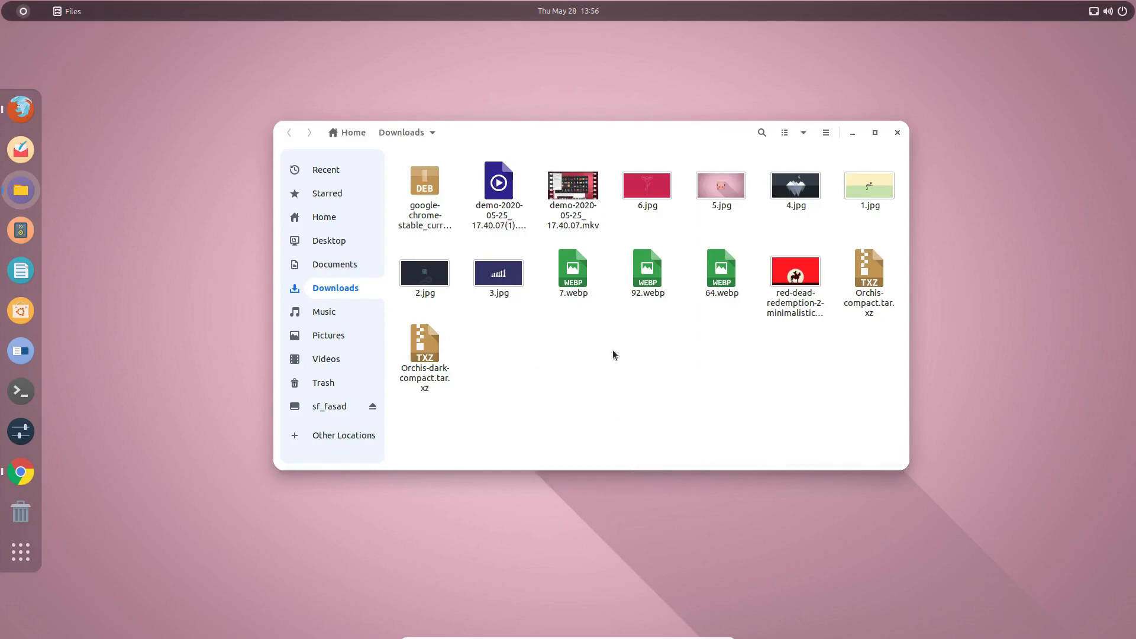
{"action": "left_click", "coordinate": [20, 391]}
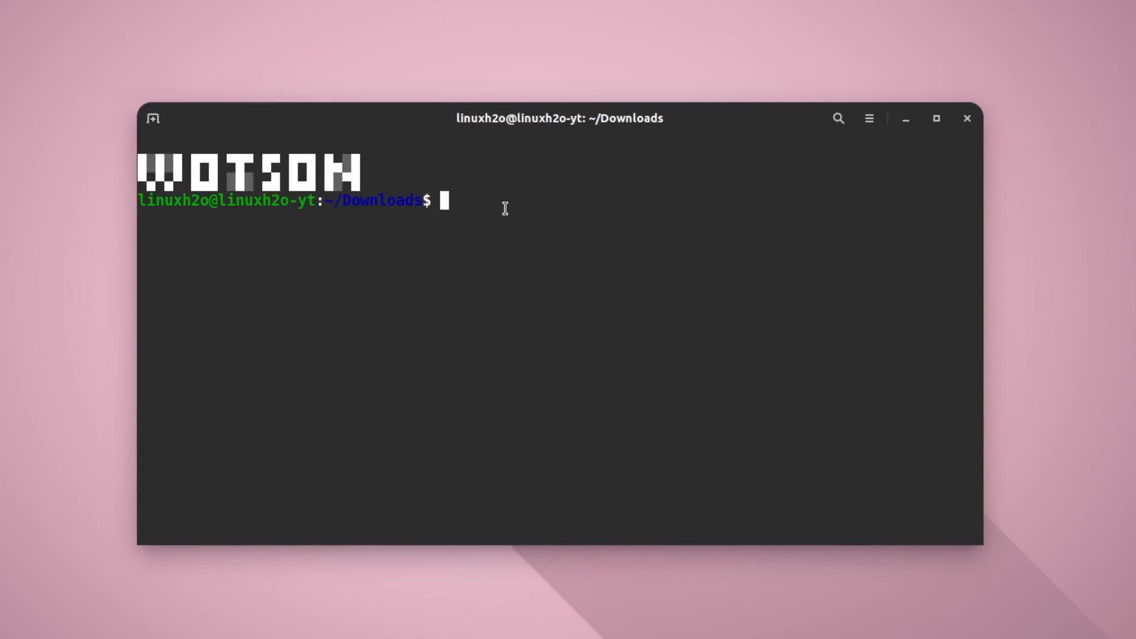
Step: Start a sudo dpkg -i command and list the Downloads folder with ls
{"action": "type", "text": "sudo"}
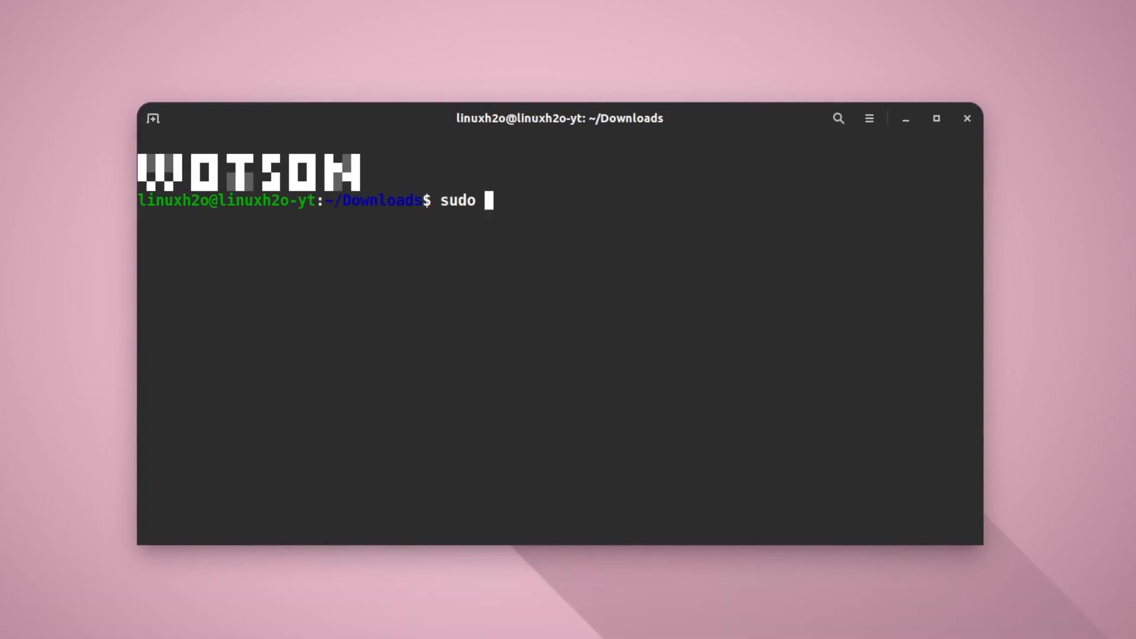
{"action": "type", "text": "d"}
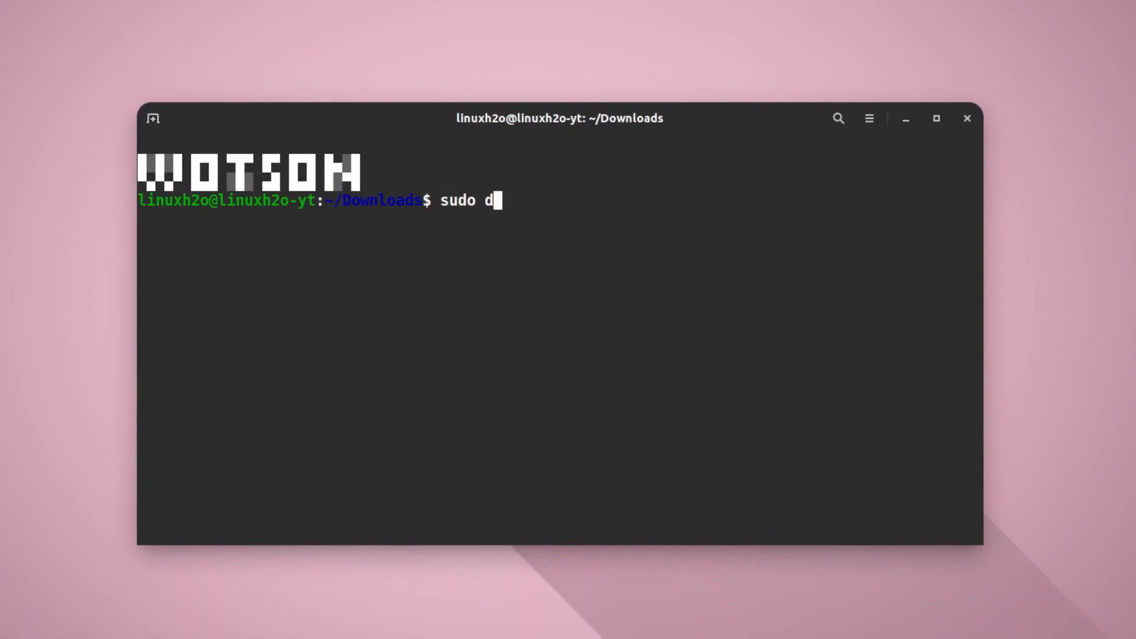
{"action": "type", "text": "pkg -i"}
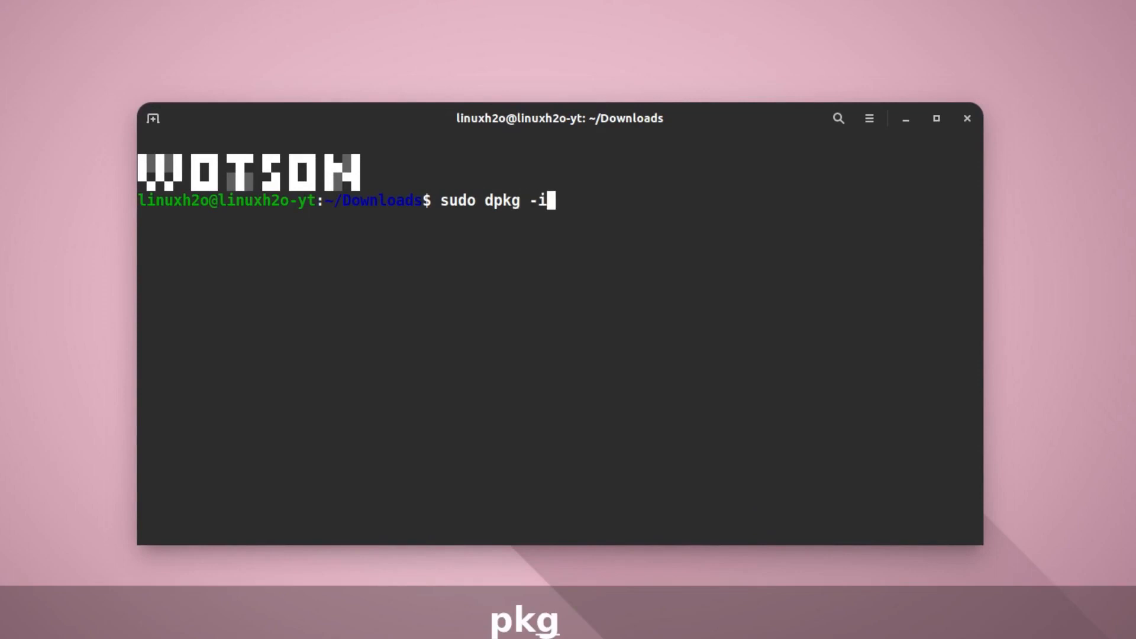
{"action": "type", "text": "\" \""}
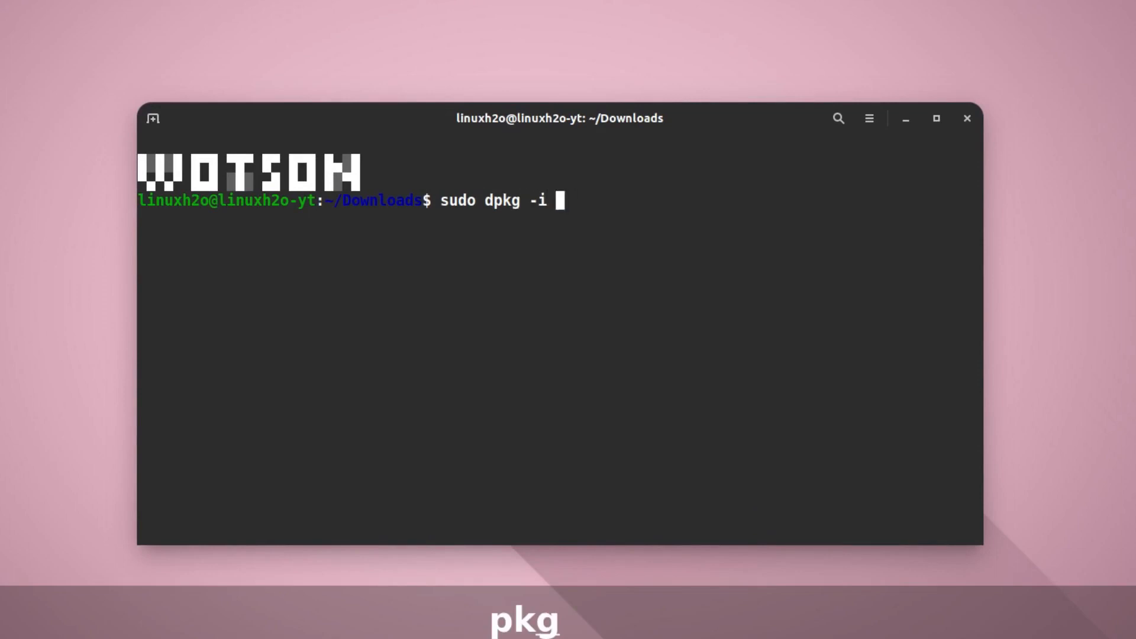
{"action": "type", "text": "ls"}
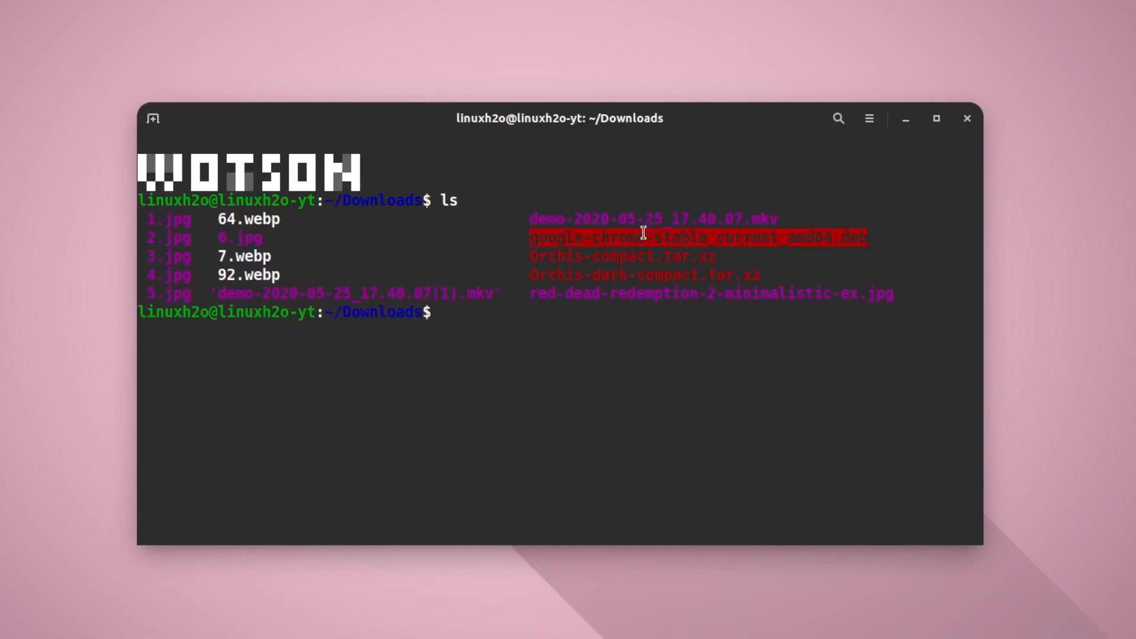
Step: Run sudo dpkg -i google-chrome-stable_current_amd64.deb to reinstall Chrome
{"action": "type", "text": "sudo a"}
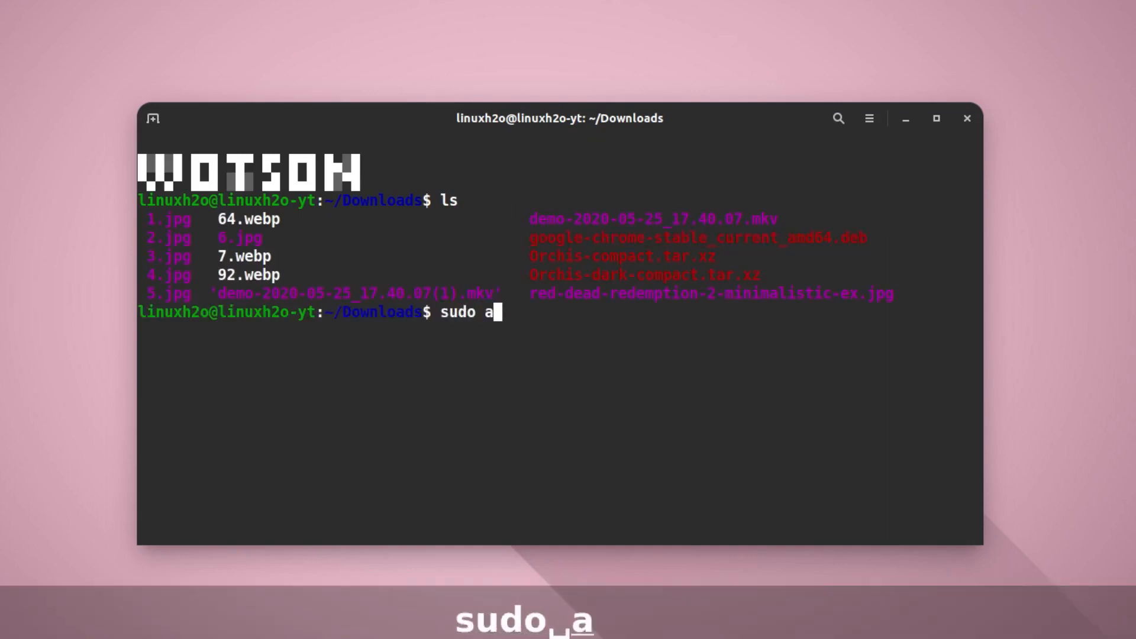
{"action": "type", "text": "dpkg"}
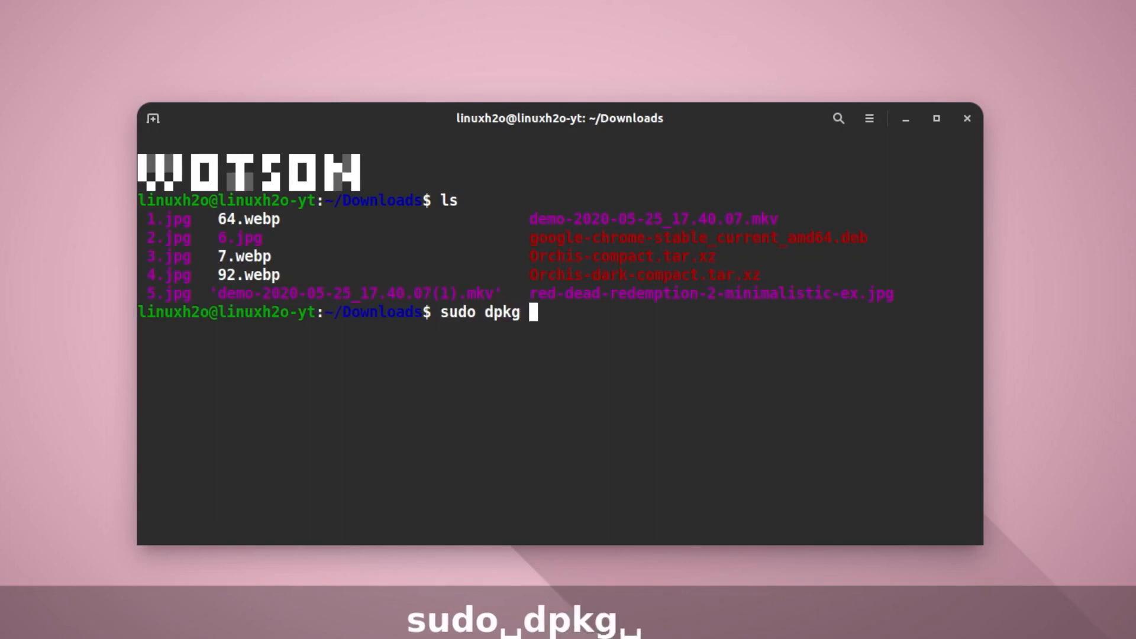
{"action": "type", "text": "-i google-chrome-stable_current_amd64.deb"}
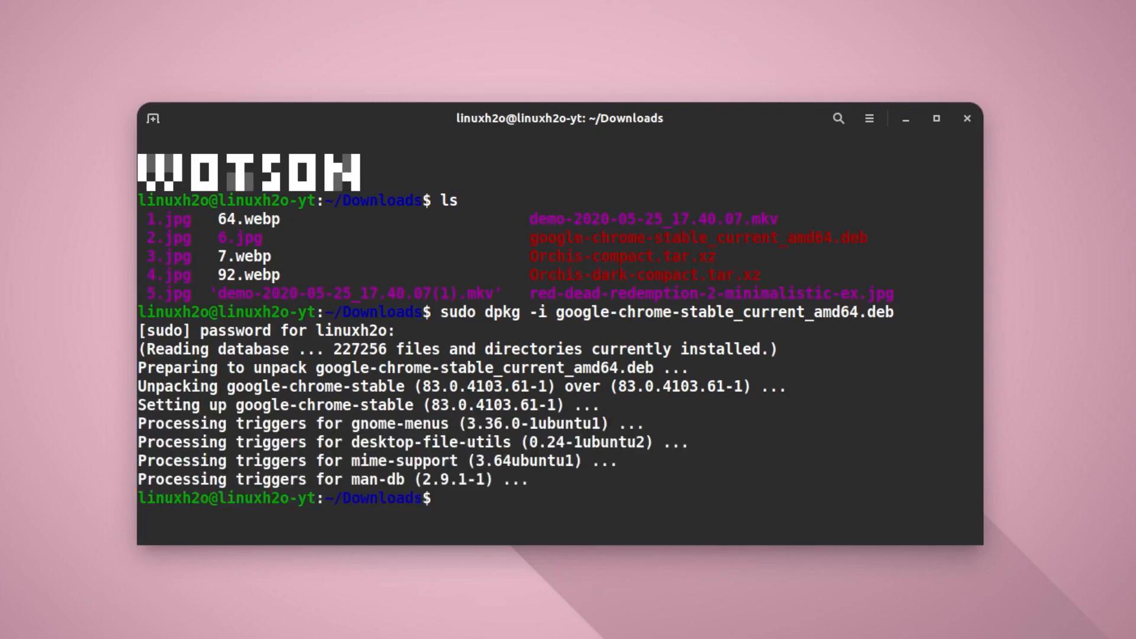
{"action": "mouse_move", "coordinate": [967, 118]}
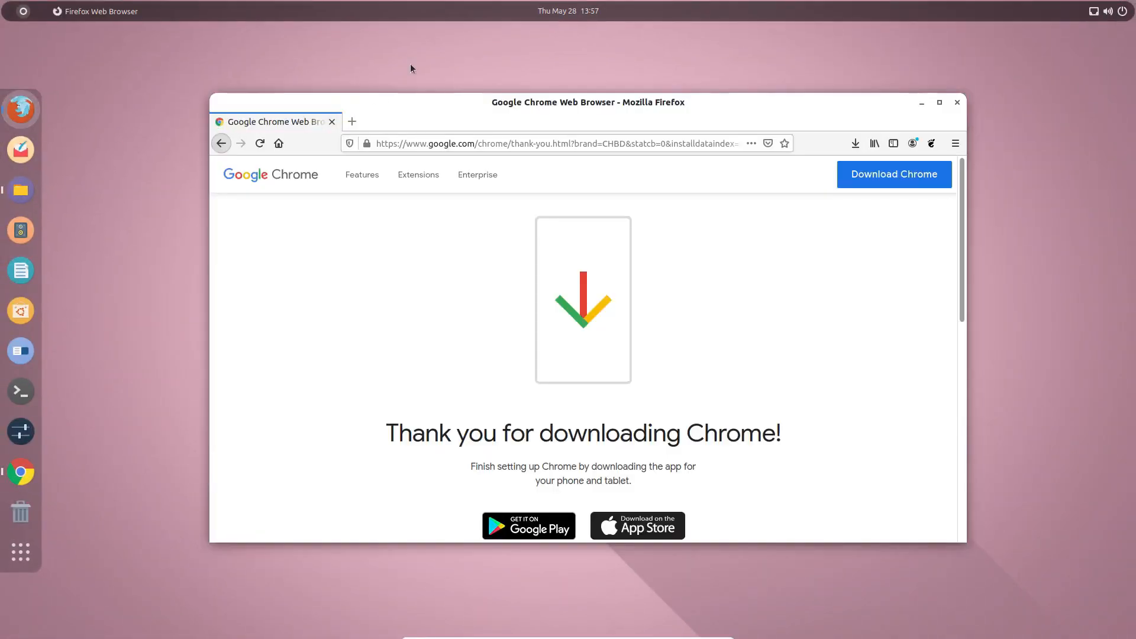
Step: Search linuxh2o.com for 'installation guide' in a new maximized tab and pick the 'Installing applications in Linux' result
{"action": "left_click", "coordinate": [352, 121]}
{"action": "type", "text": "https://linuxh2o.com"}
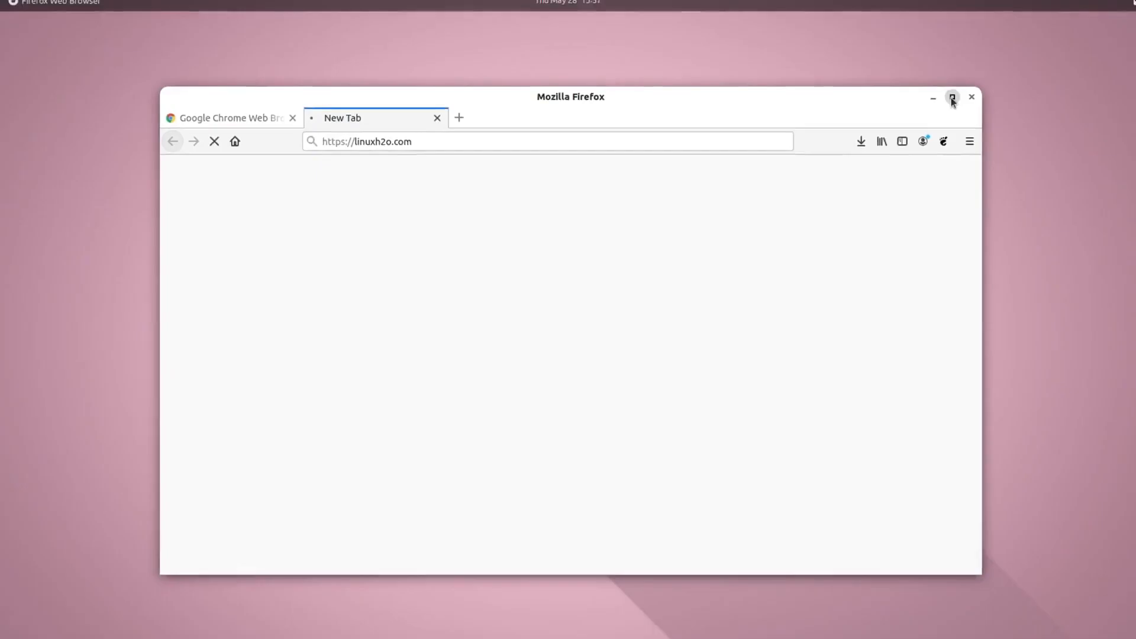
{"action": "left_click", "coordinate": [951, 97]}
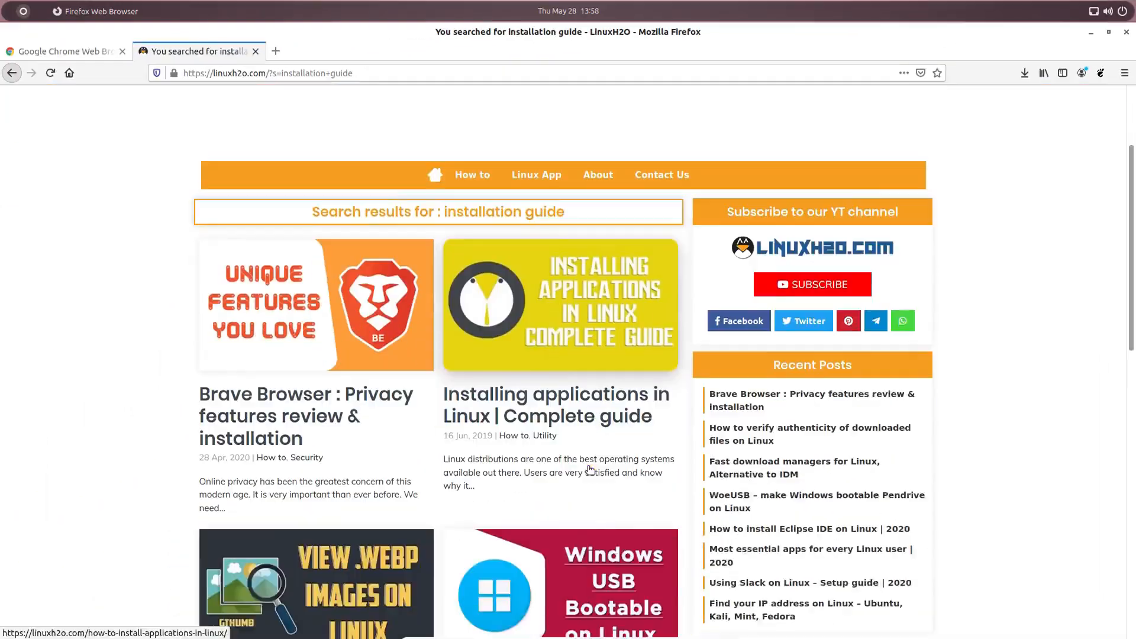
{"action": "scroll", "scroll_direction": "down", "scroll_amount": 3}
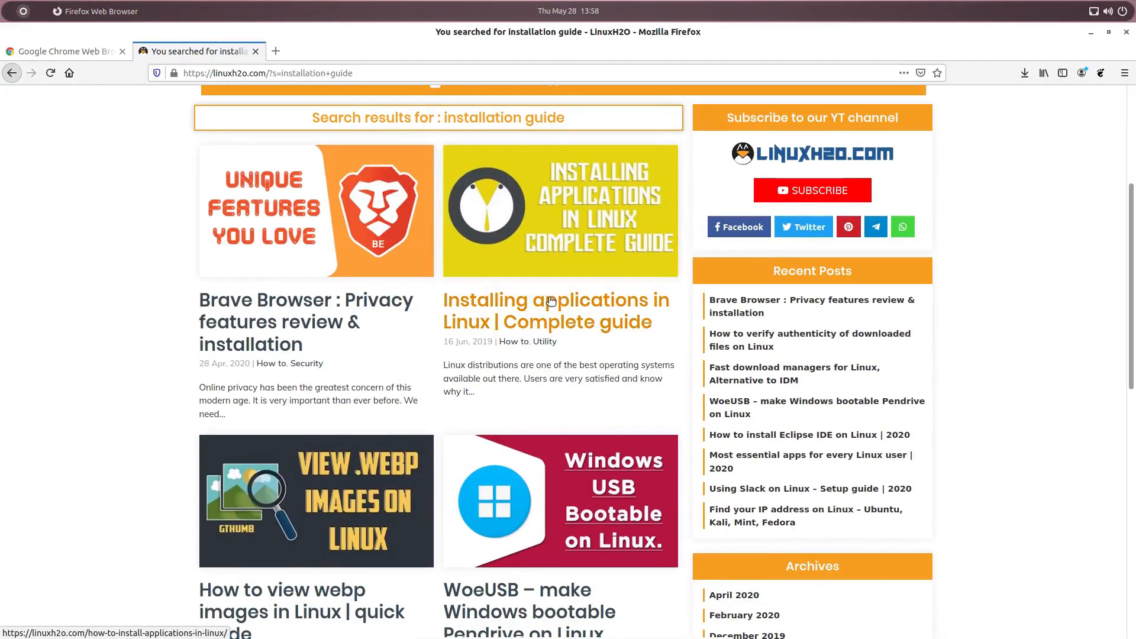
{"action": "left_click", "coordinate": [555, 310]}
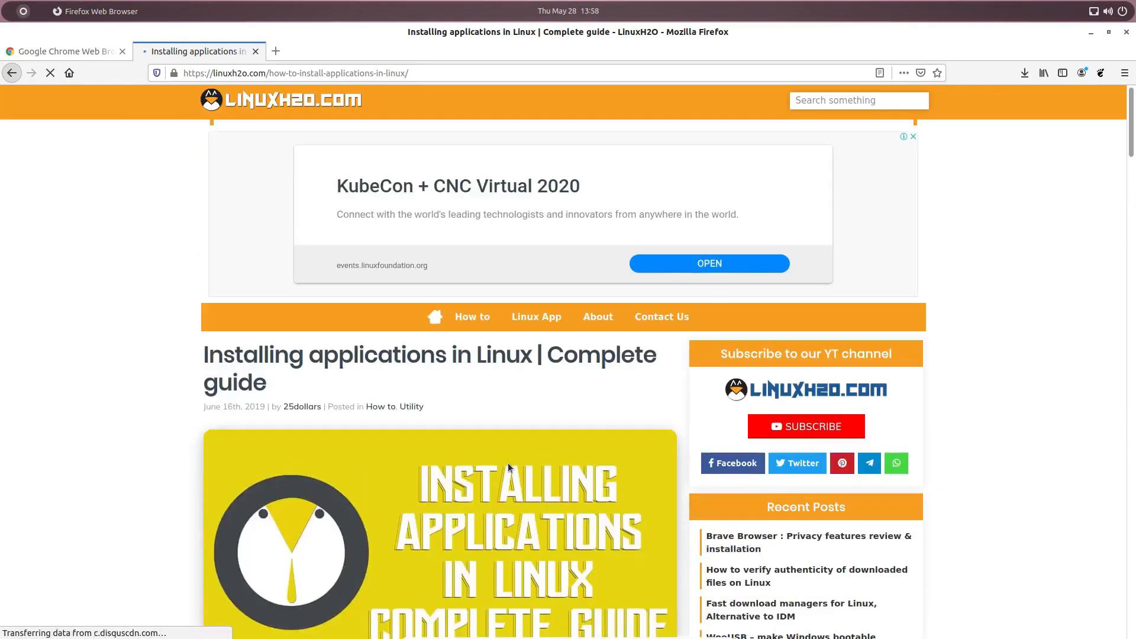
Step: Read the package formats section of the guide, highlighting the .deb and .rpm terms
{"action": "scroll", "scroll_direction": "down", "scroll_amount": 3}
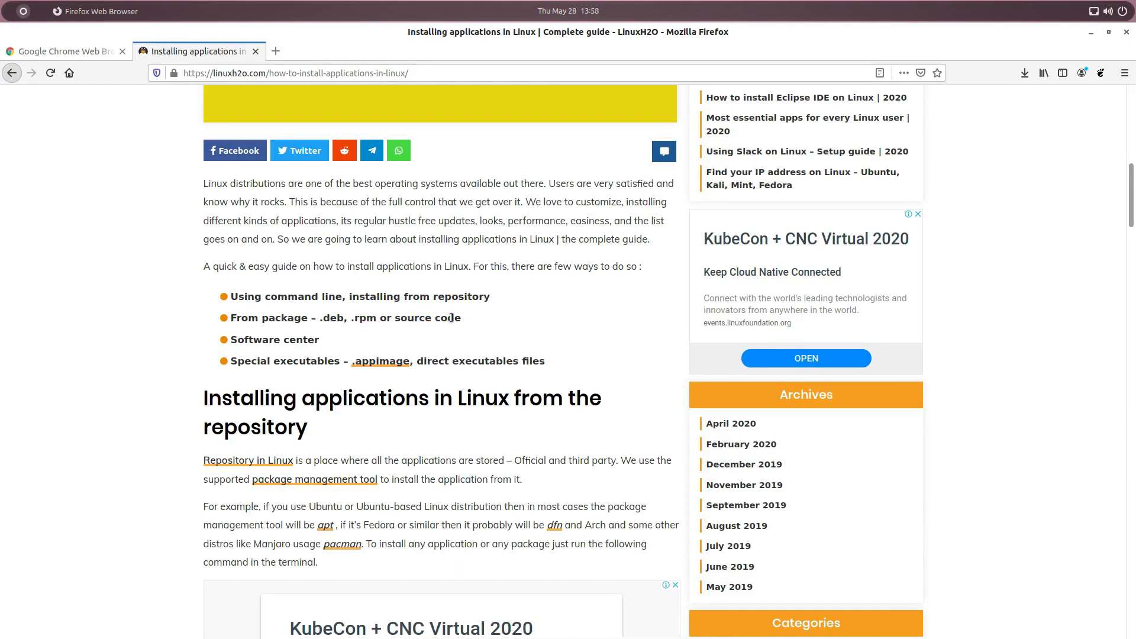
{"action": "double_click", "coordinate": [254, 339]}
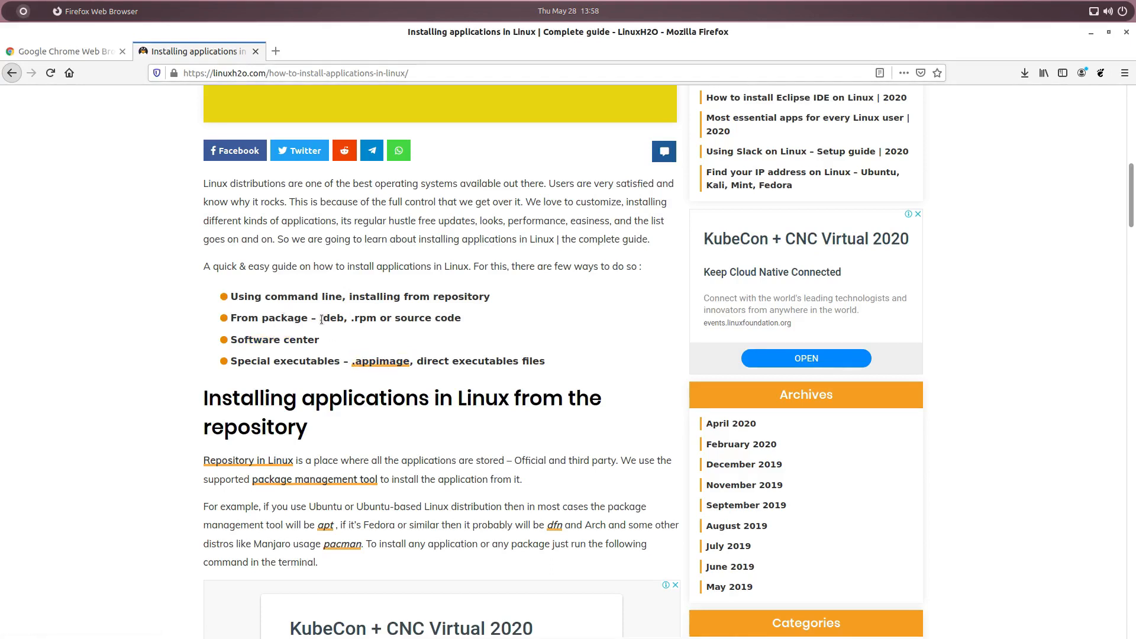
{"action": "double_click", "coordinate": [363, 319]}
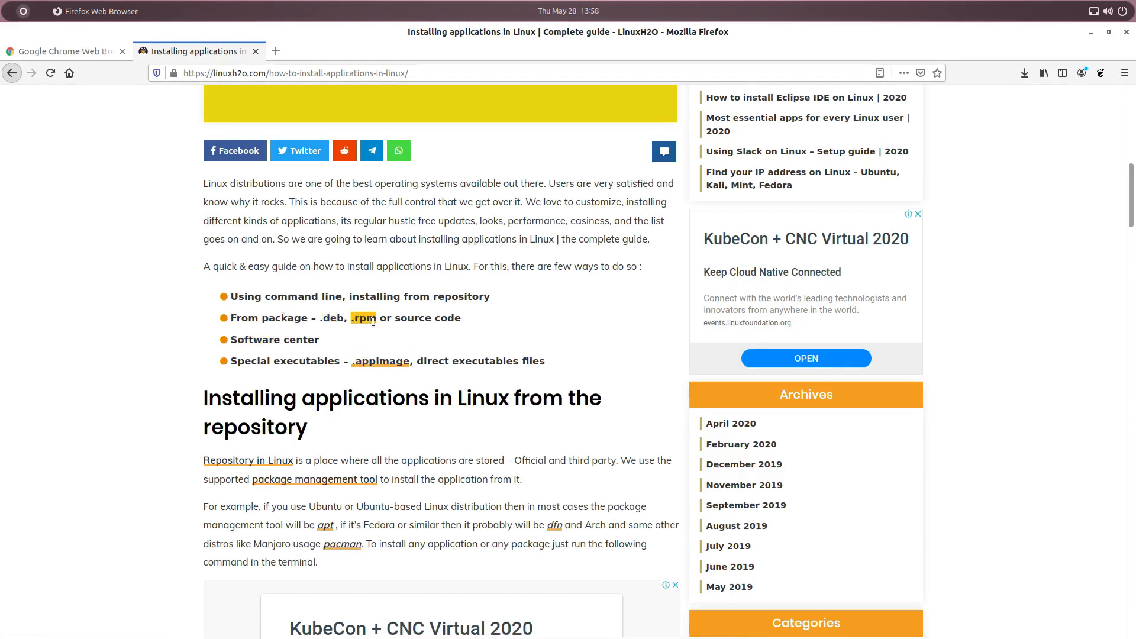
{"action": "scroll", "scroll_direction": "down", "scroll_amount": 3}
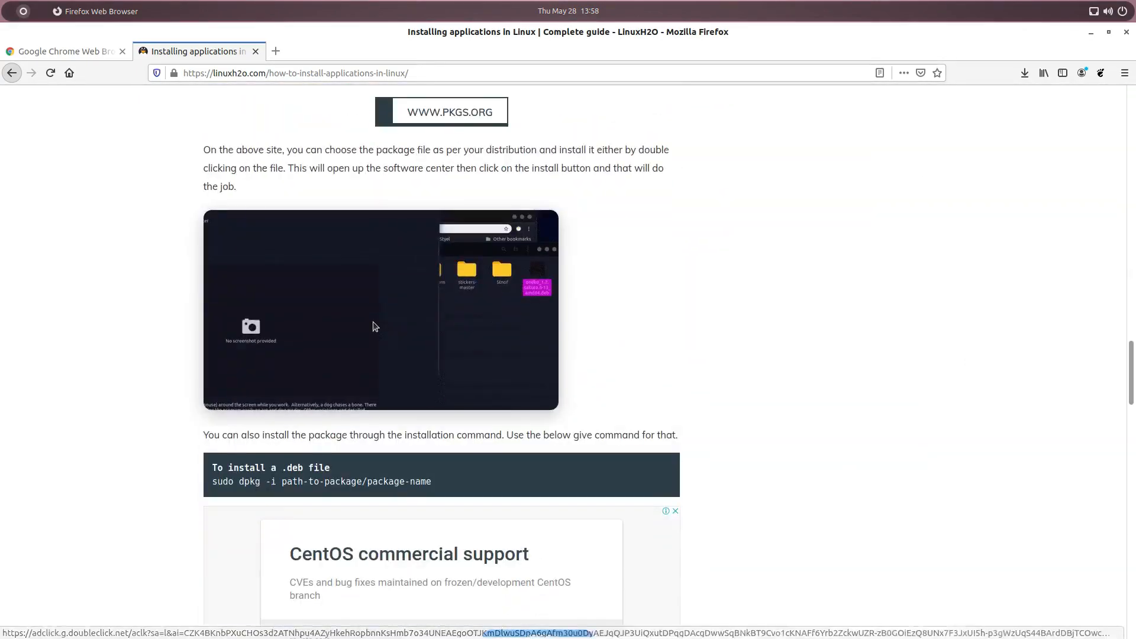
{"action": "scroll", "scroll_direction": "down", "scroll_amount": 3}
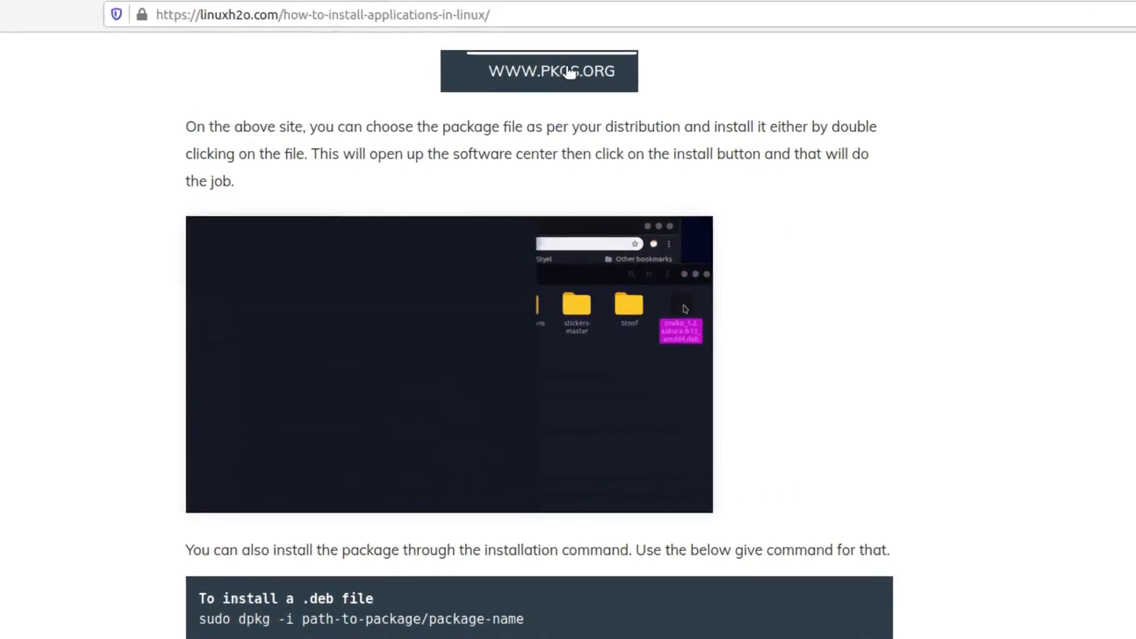
{"action": "scroll", "scroll_direction": "down", "scroll_amount": 3}
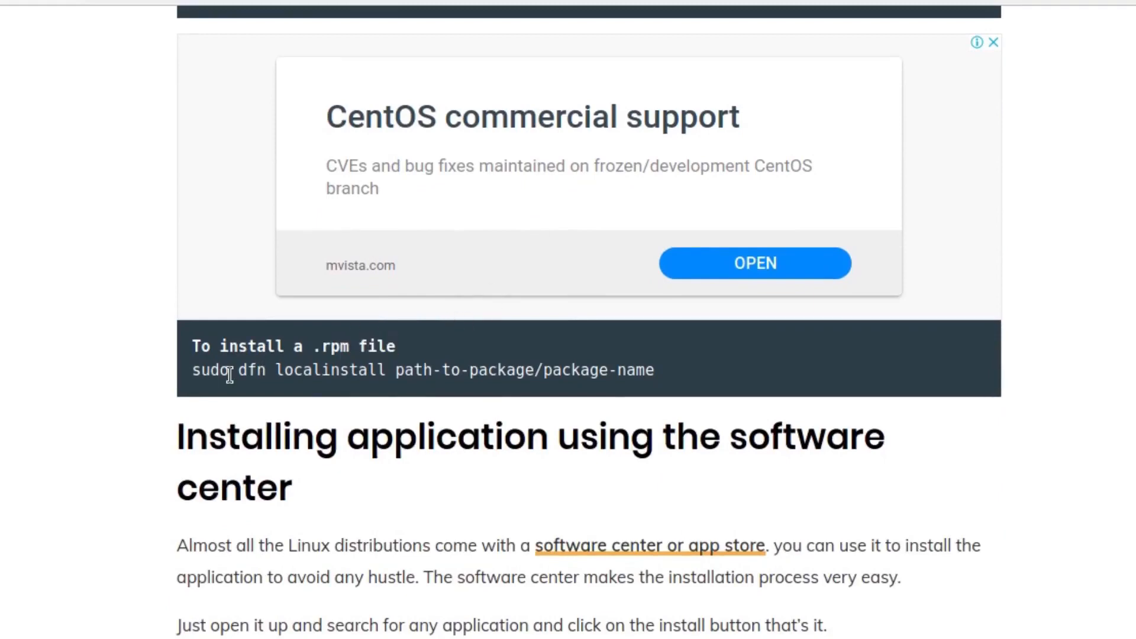
Step: Review the rpm install command and its package path, then return toward the top of the article
{"action": "double_click", "coordinate": [250, 371]}
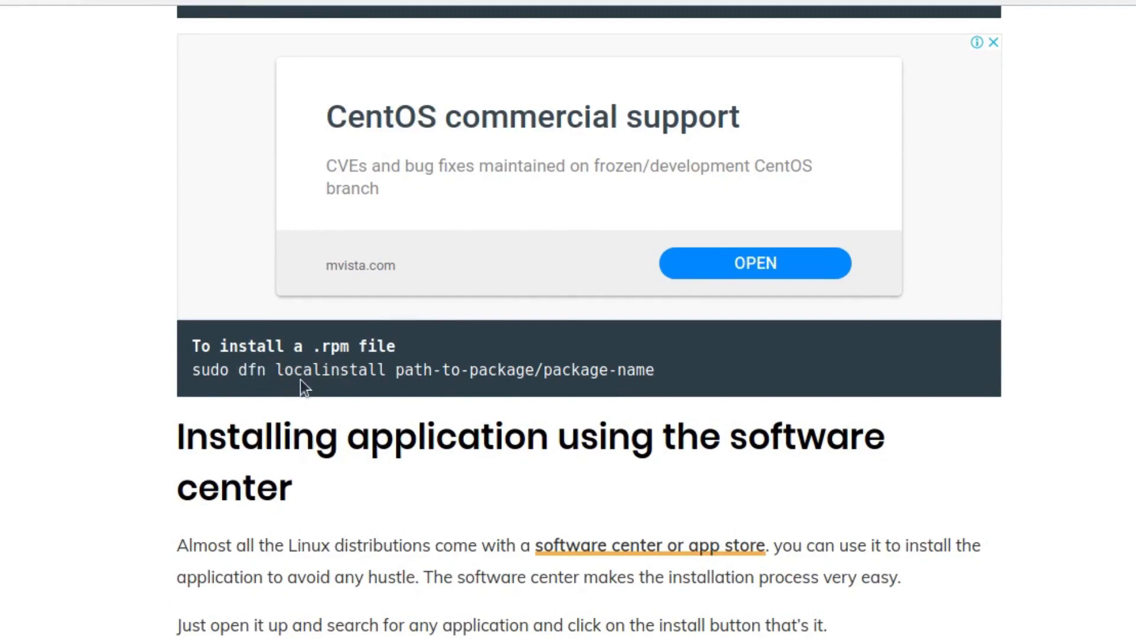
{"action": "double_click", "coordinate": [411, 369]}
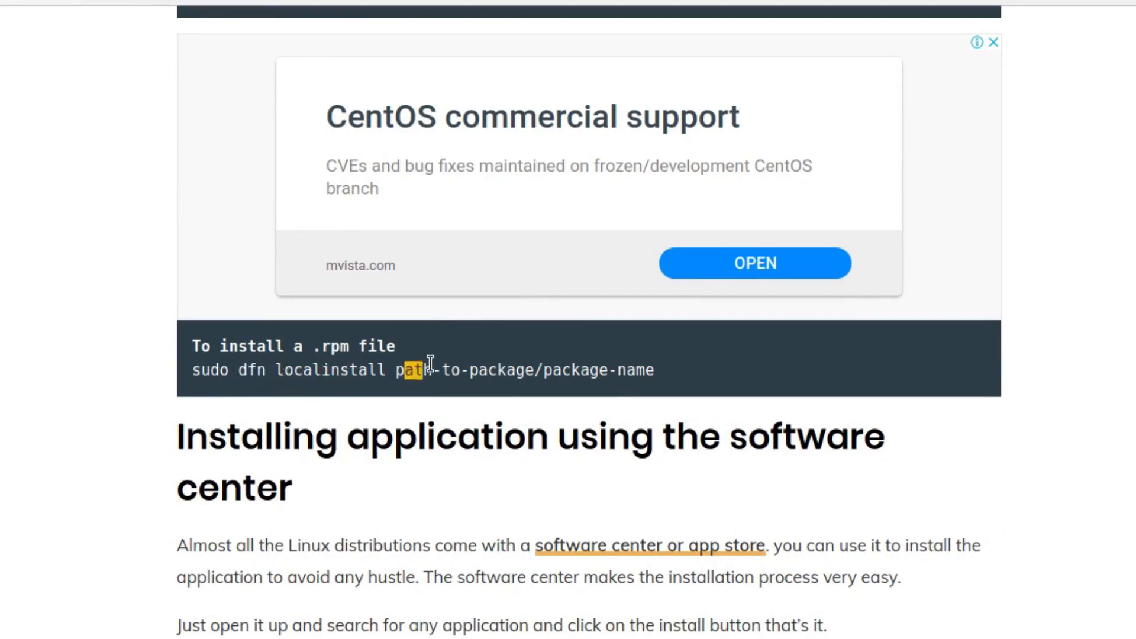
{"action": "scroll", "scroll_direction": "down", "scroll_amount": 3}
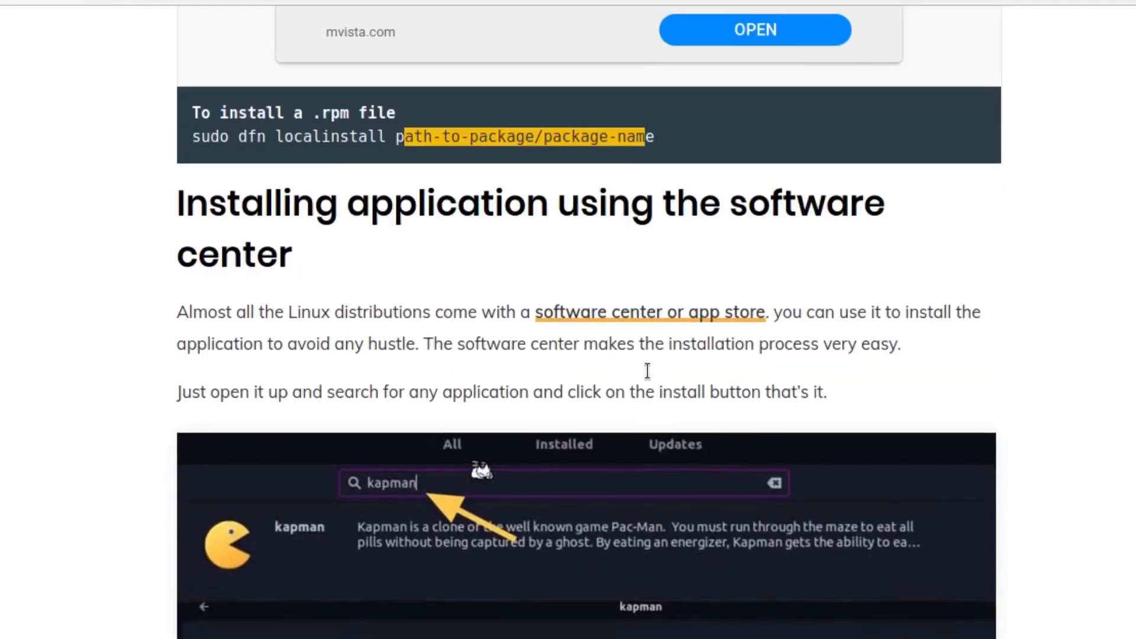
{"action": "scroll", "scroll_direction": "down", "scroll_amount": 3}
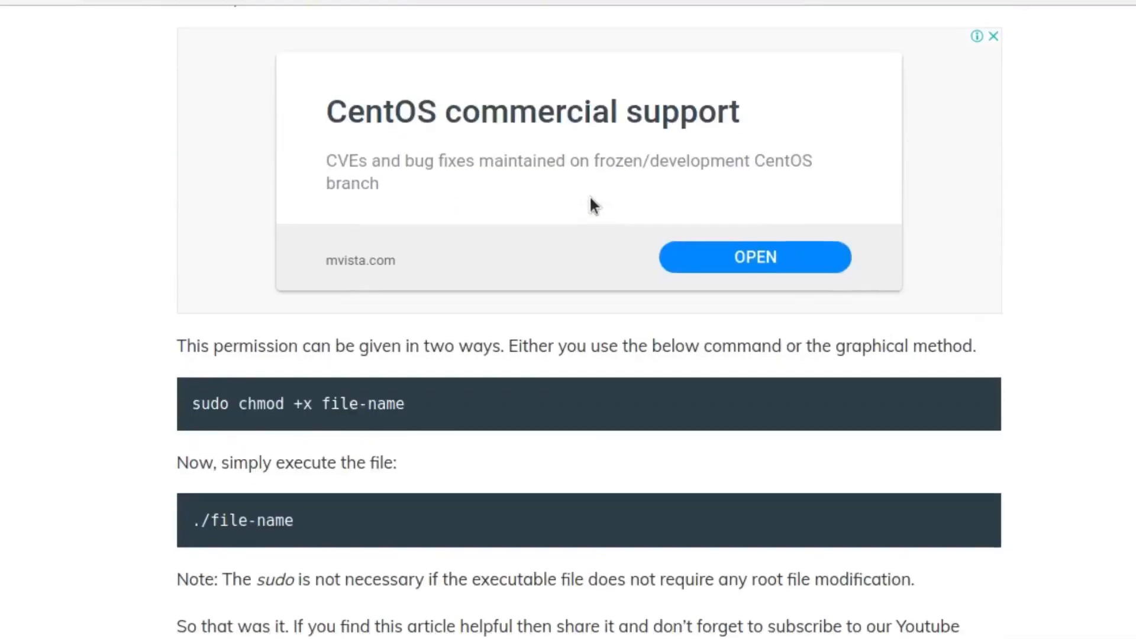
{"action": "scroll", "scroll_direction": "down", "scroll_amount": 3}
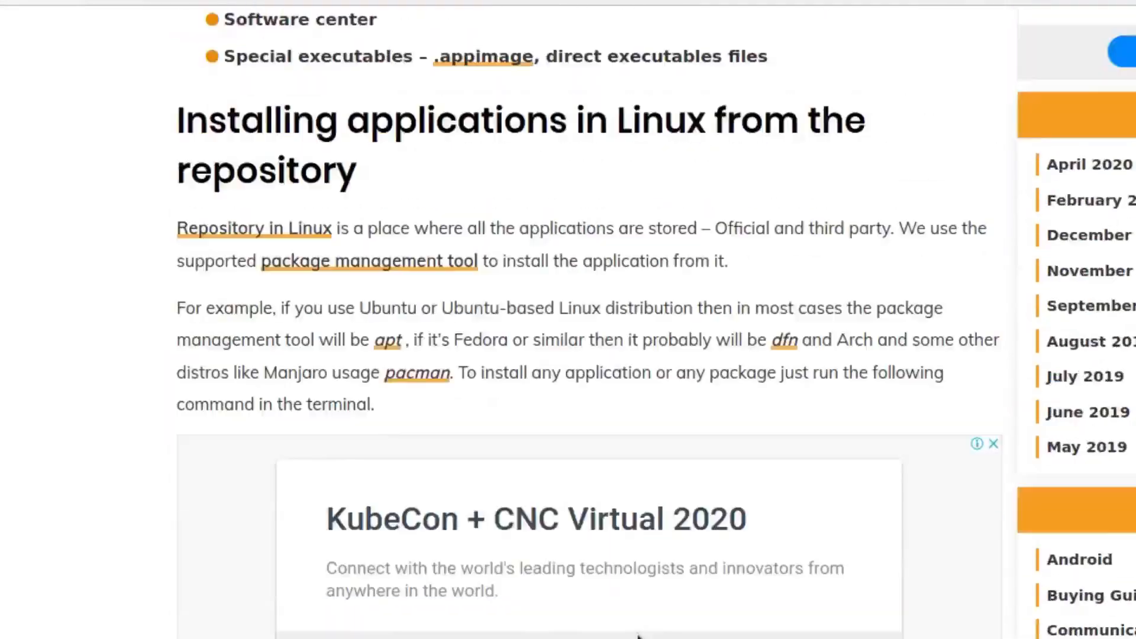
{"action": "scroll", "scroll_direction": "up", "scroll_amount": 3}
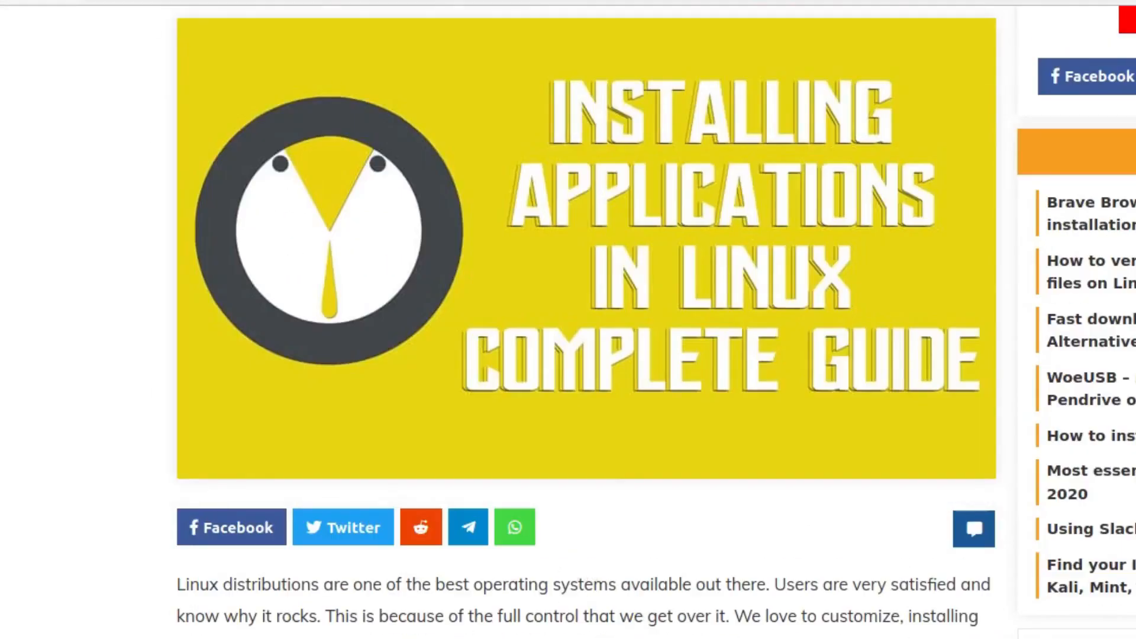